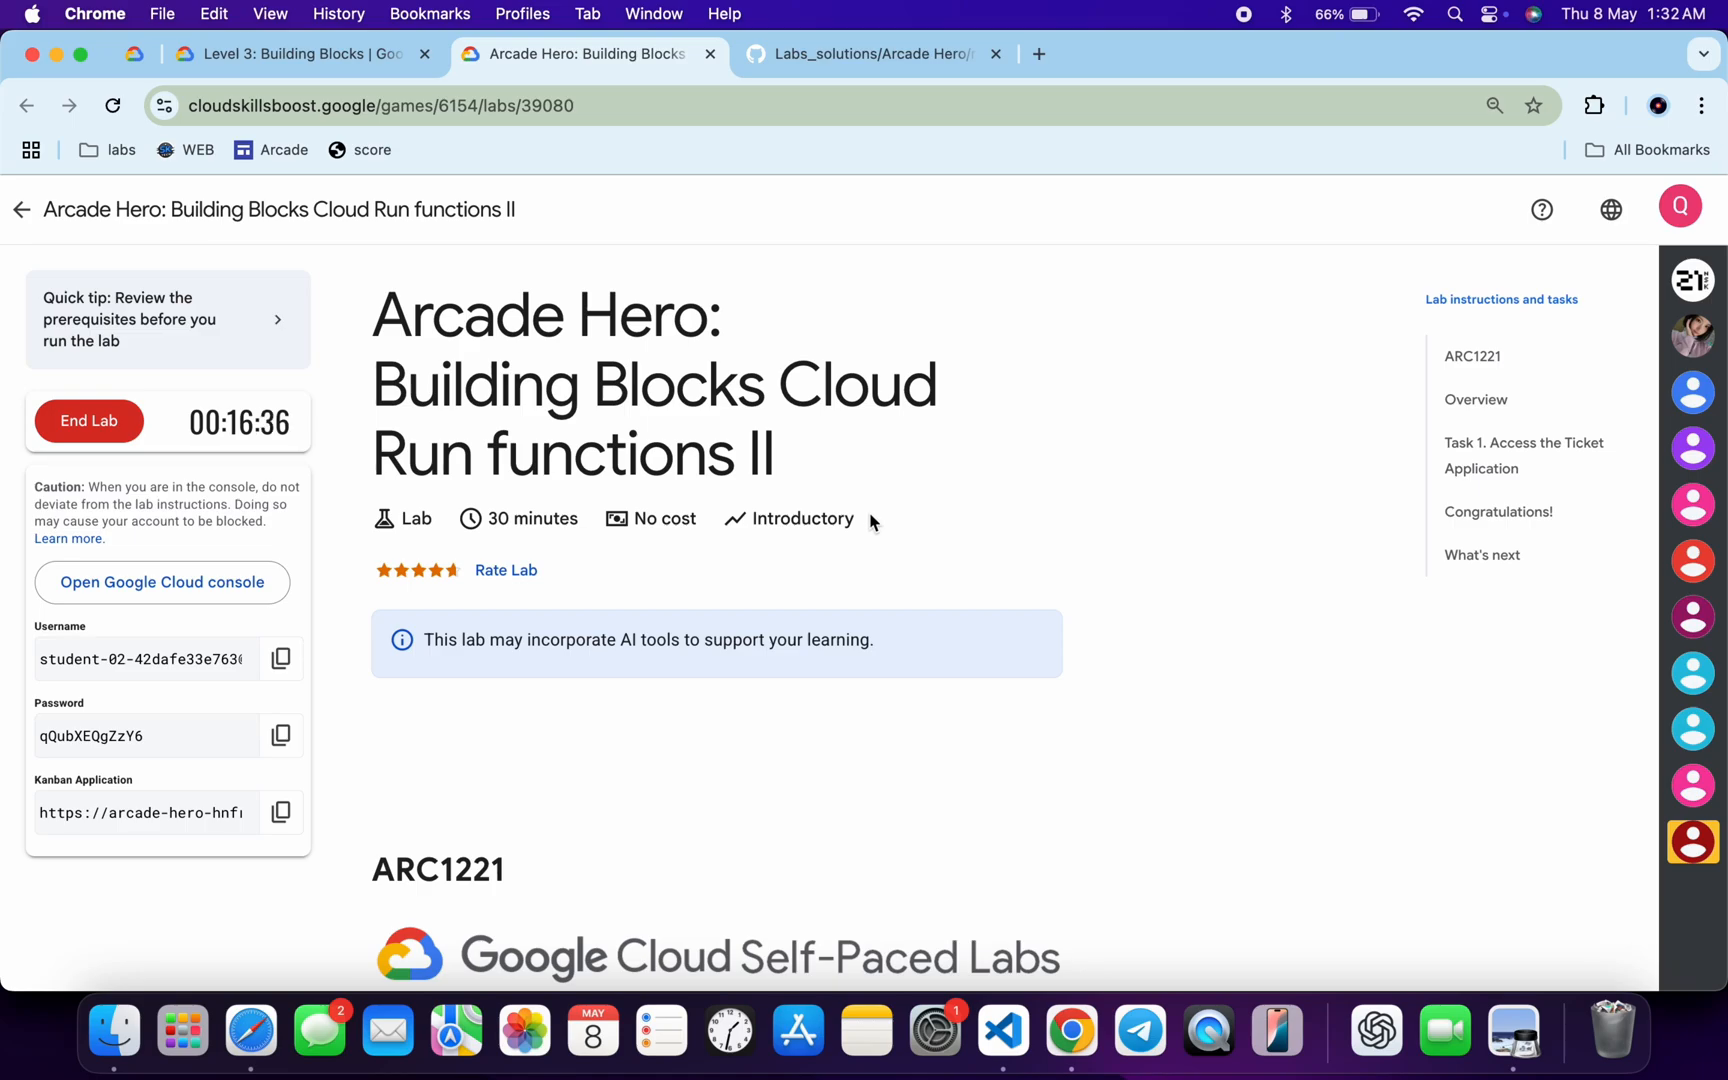
mouse_move(330, 75)
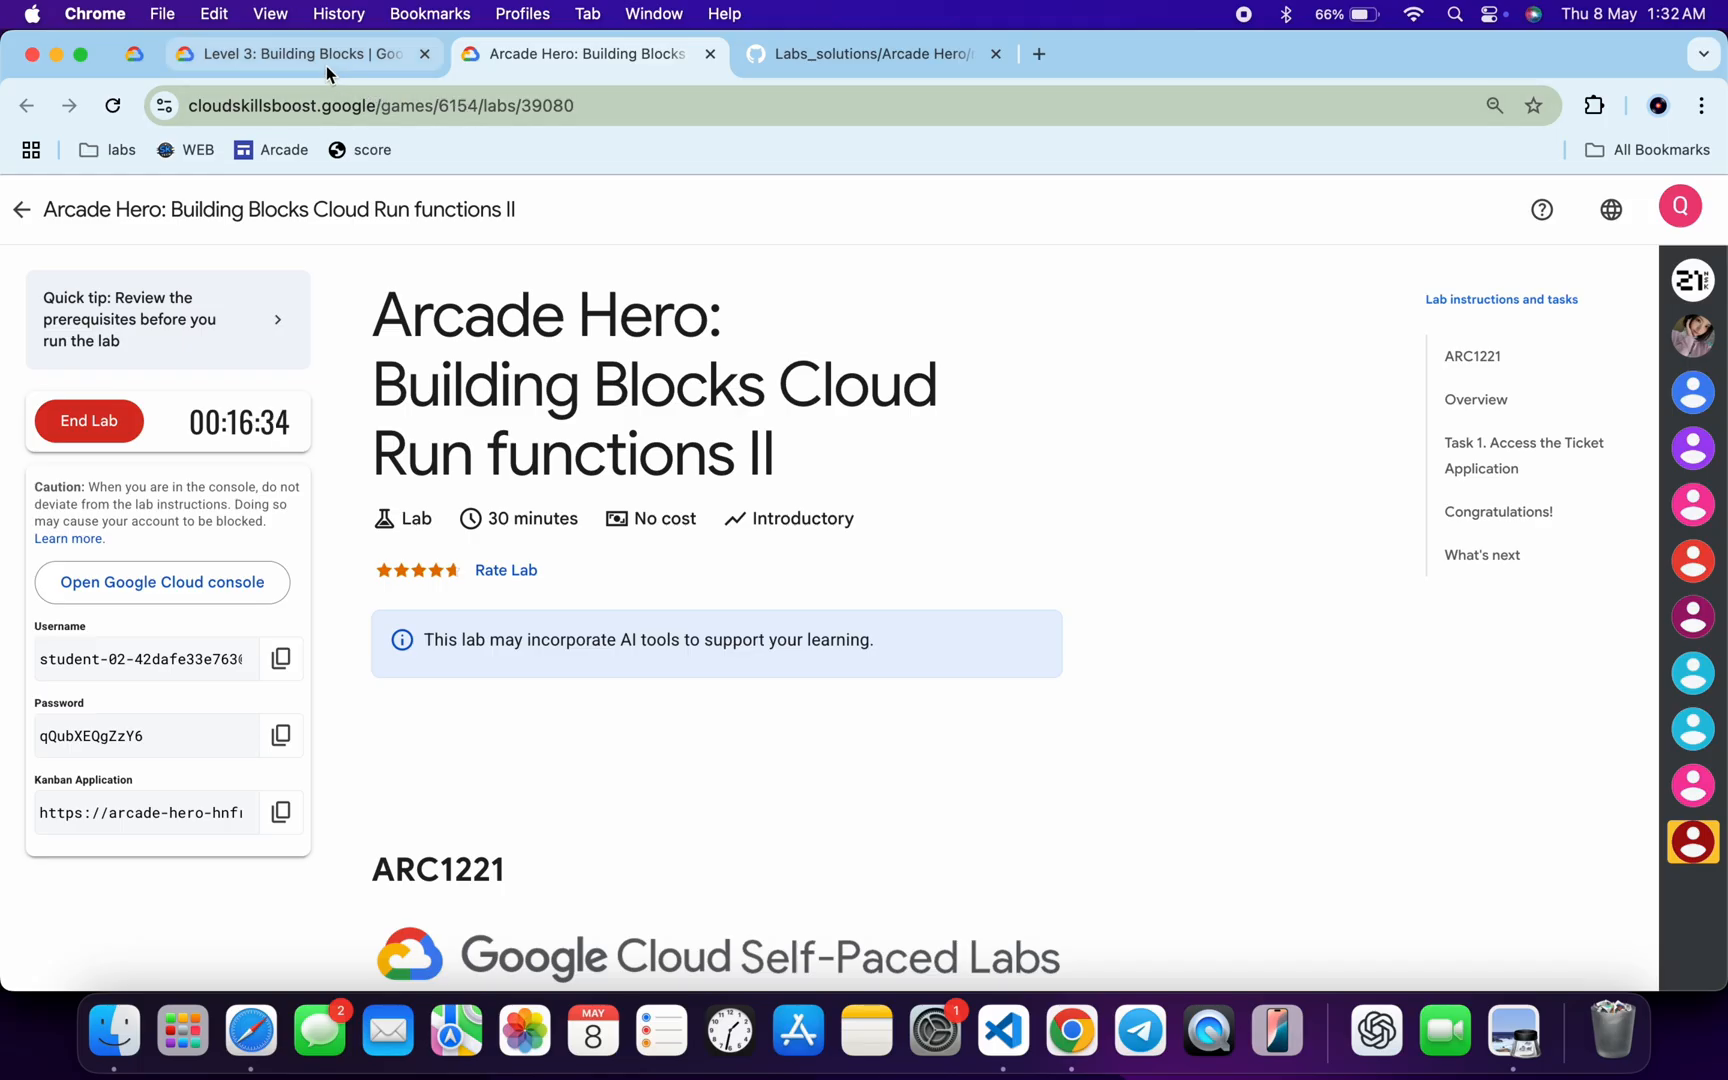
Browse the lab list, open the ARC1221 guide, and right-click its LAUNCH CLOUD SHELL link
click(290, 54)
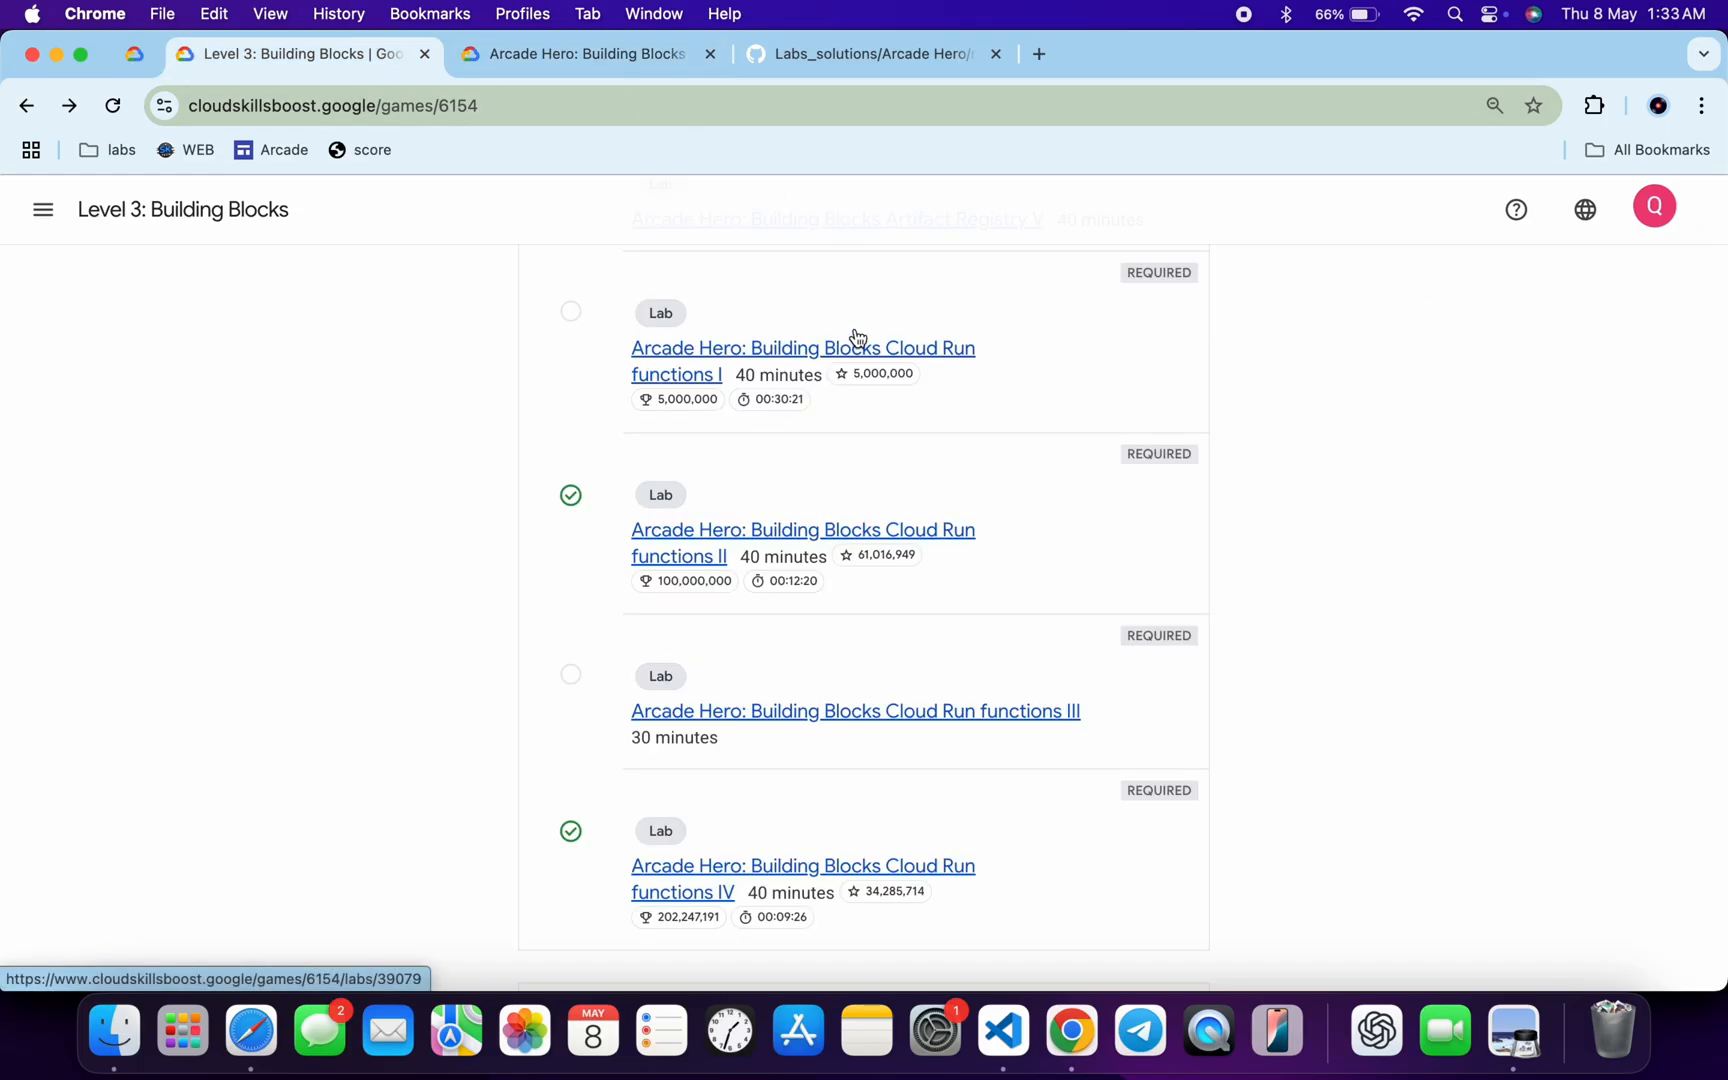
mouse_move(1050, 732)
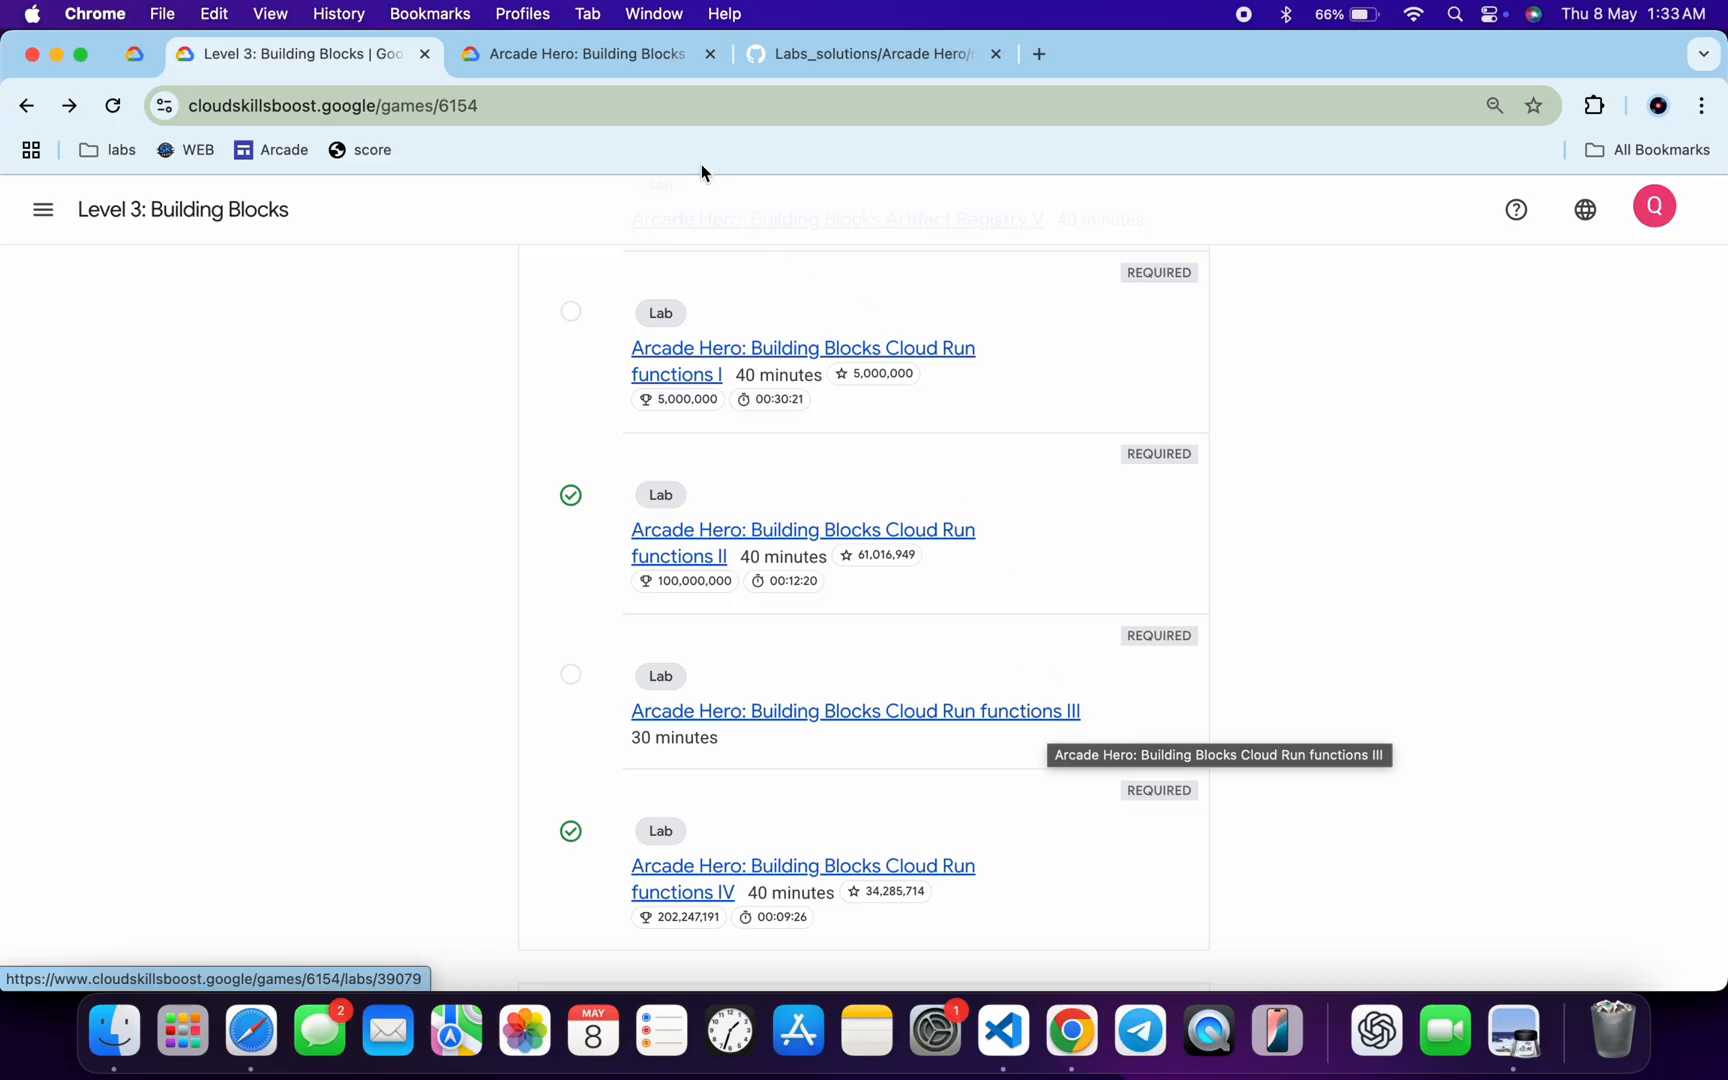
click(587, 54)
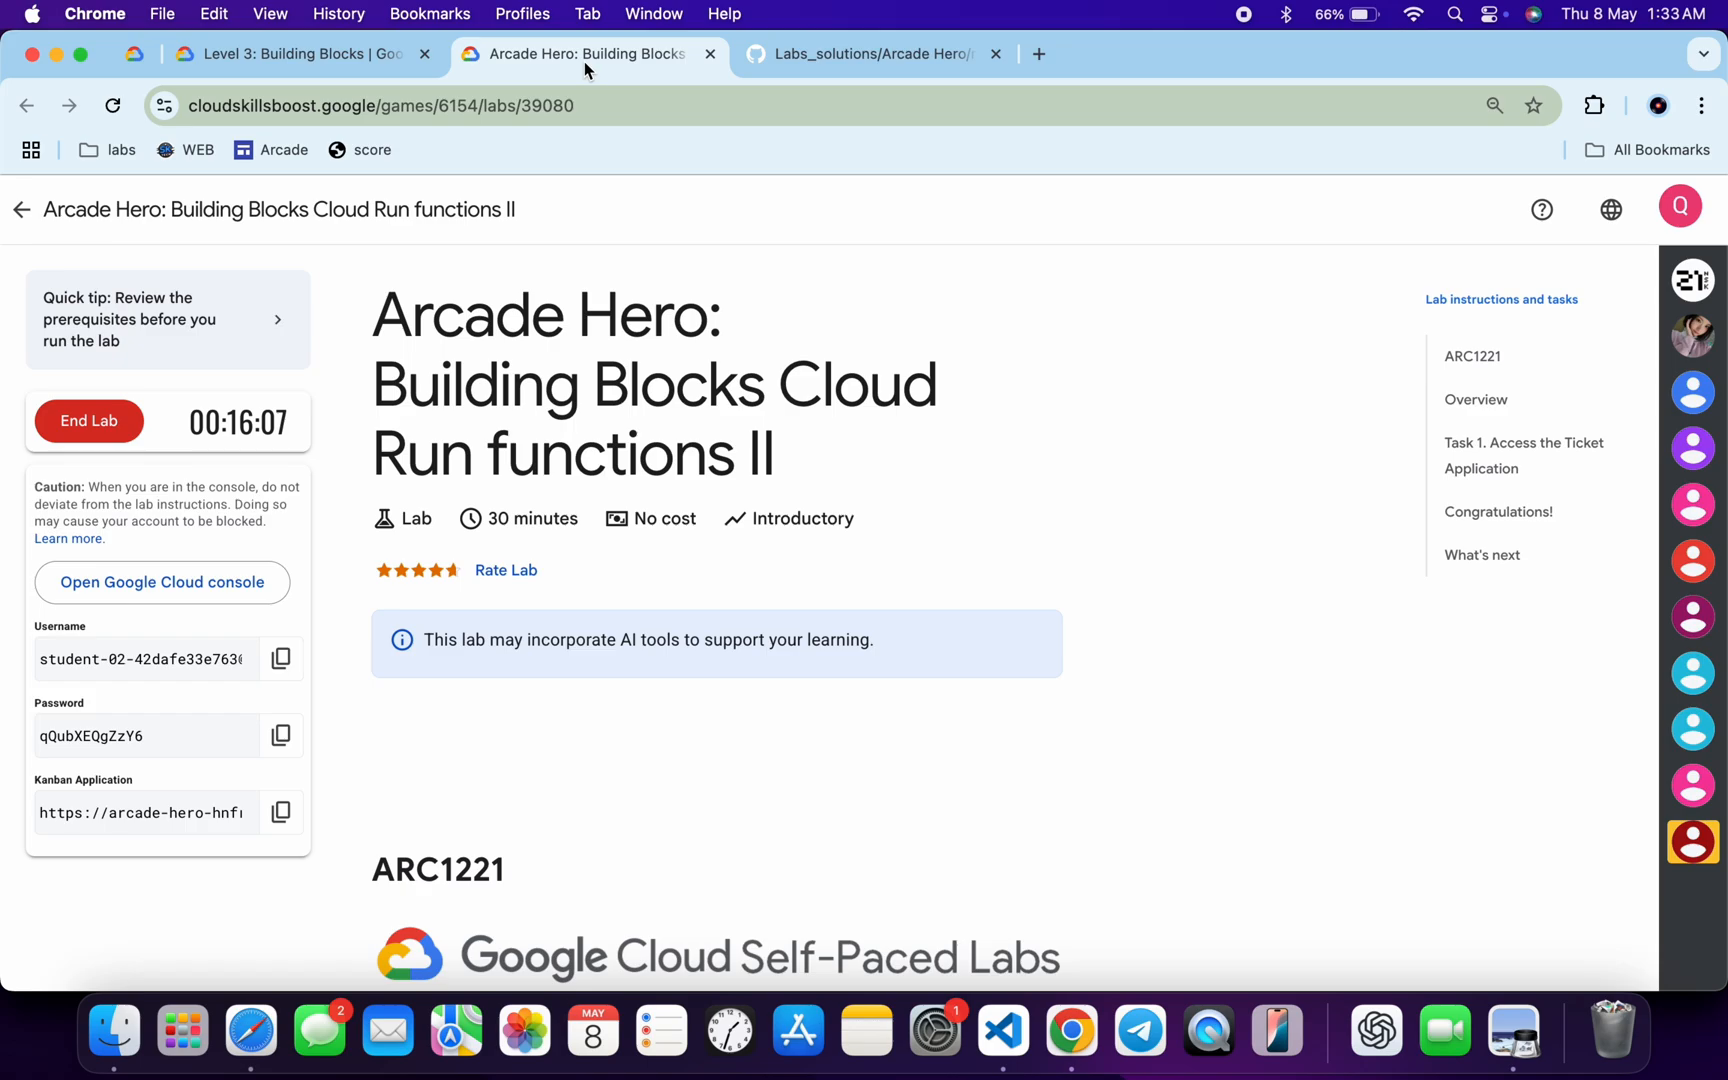
click(873, 54)
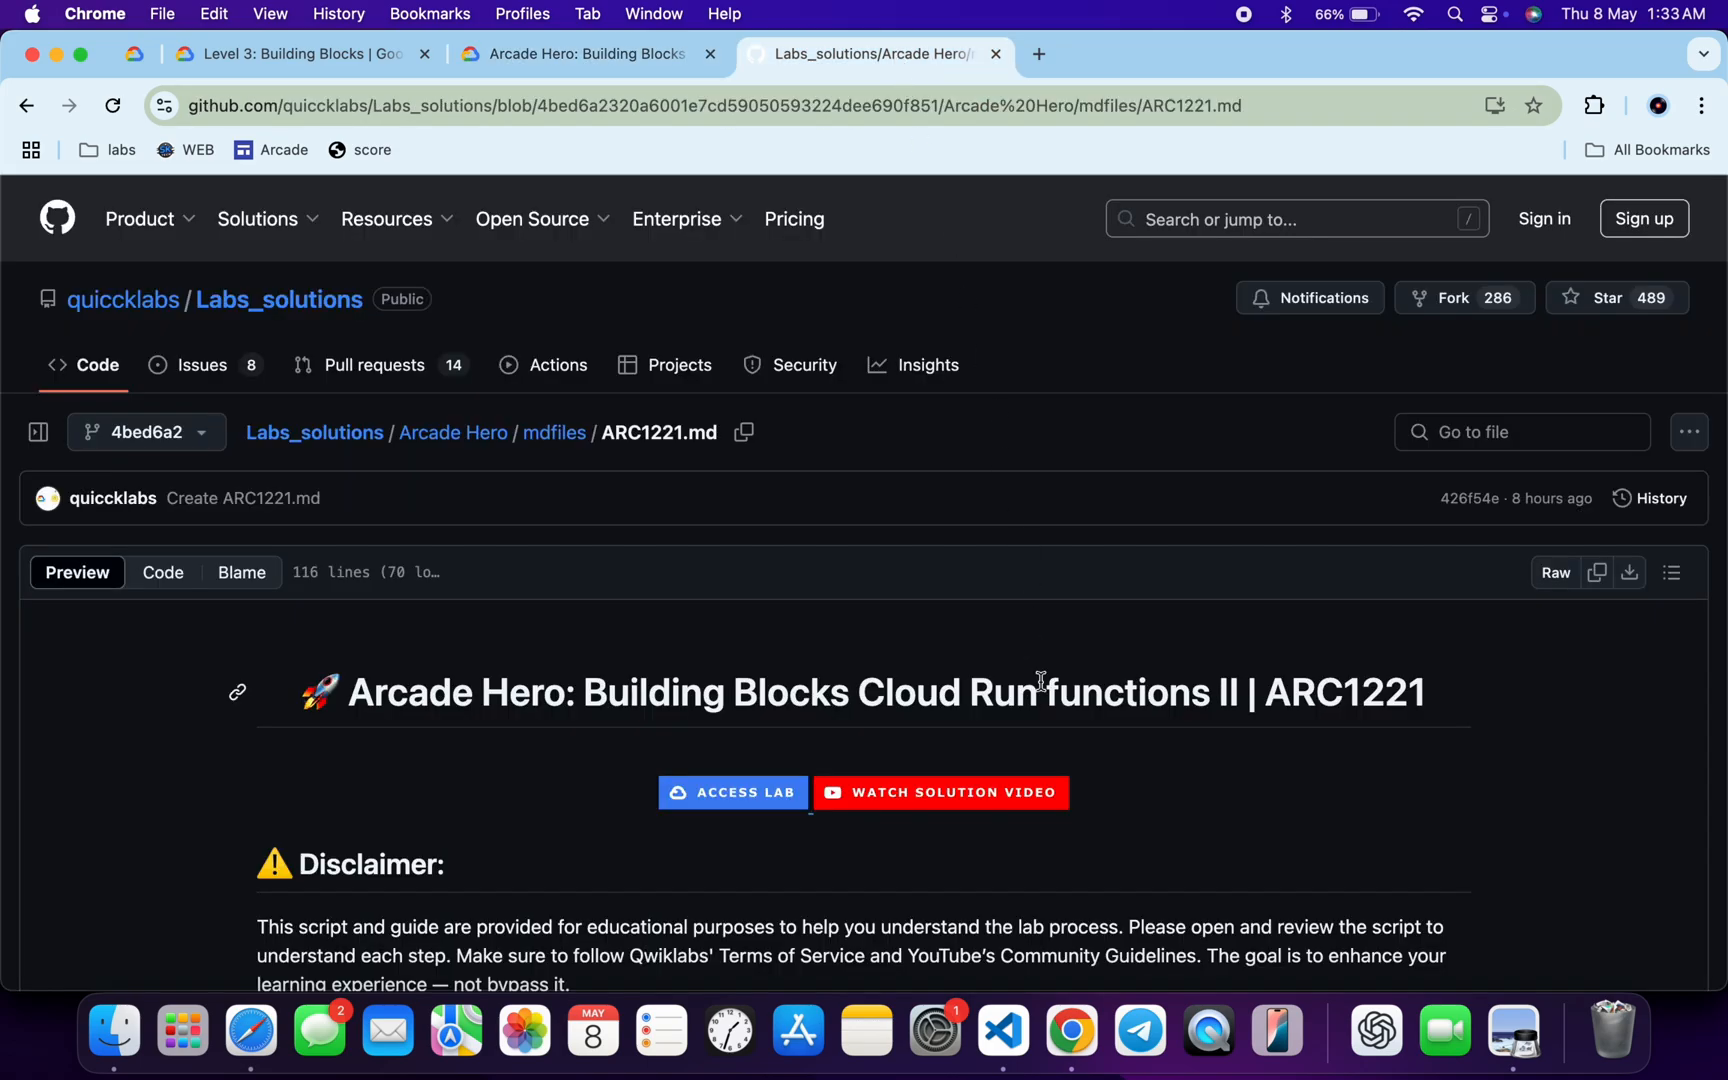
scroll(down, 3)
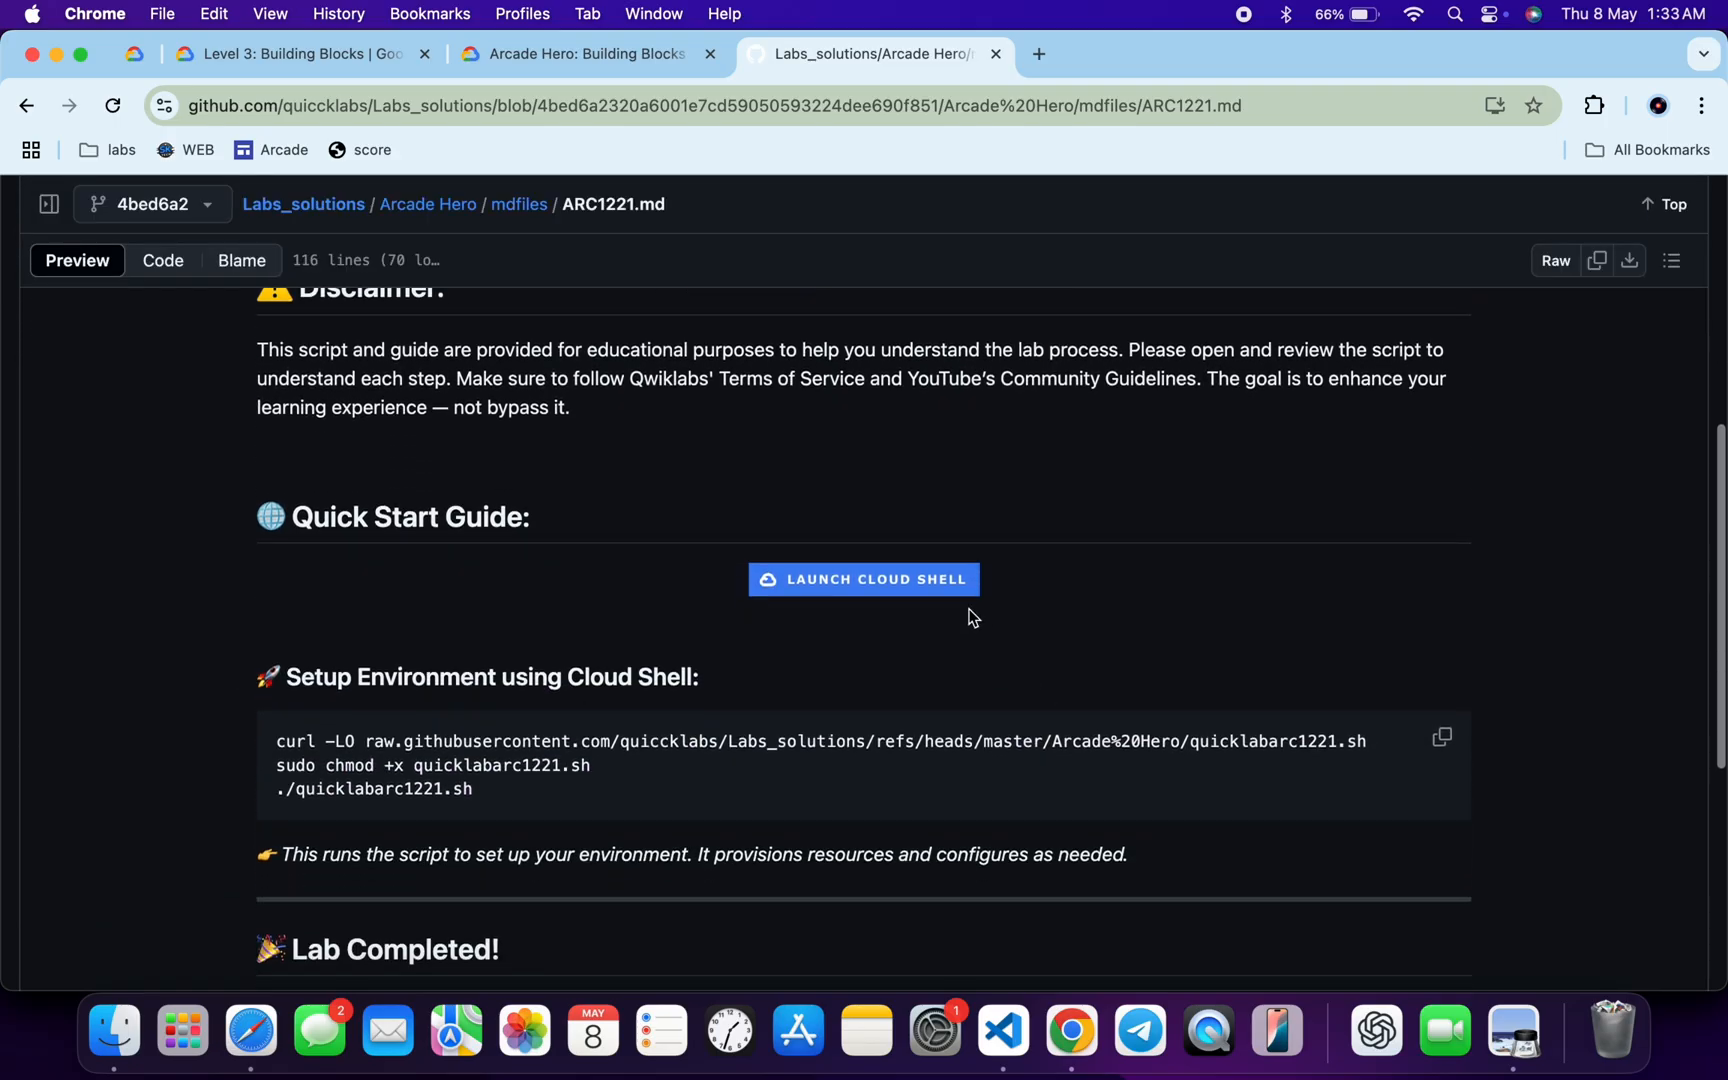
right_click(864, 580)
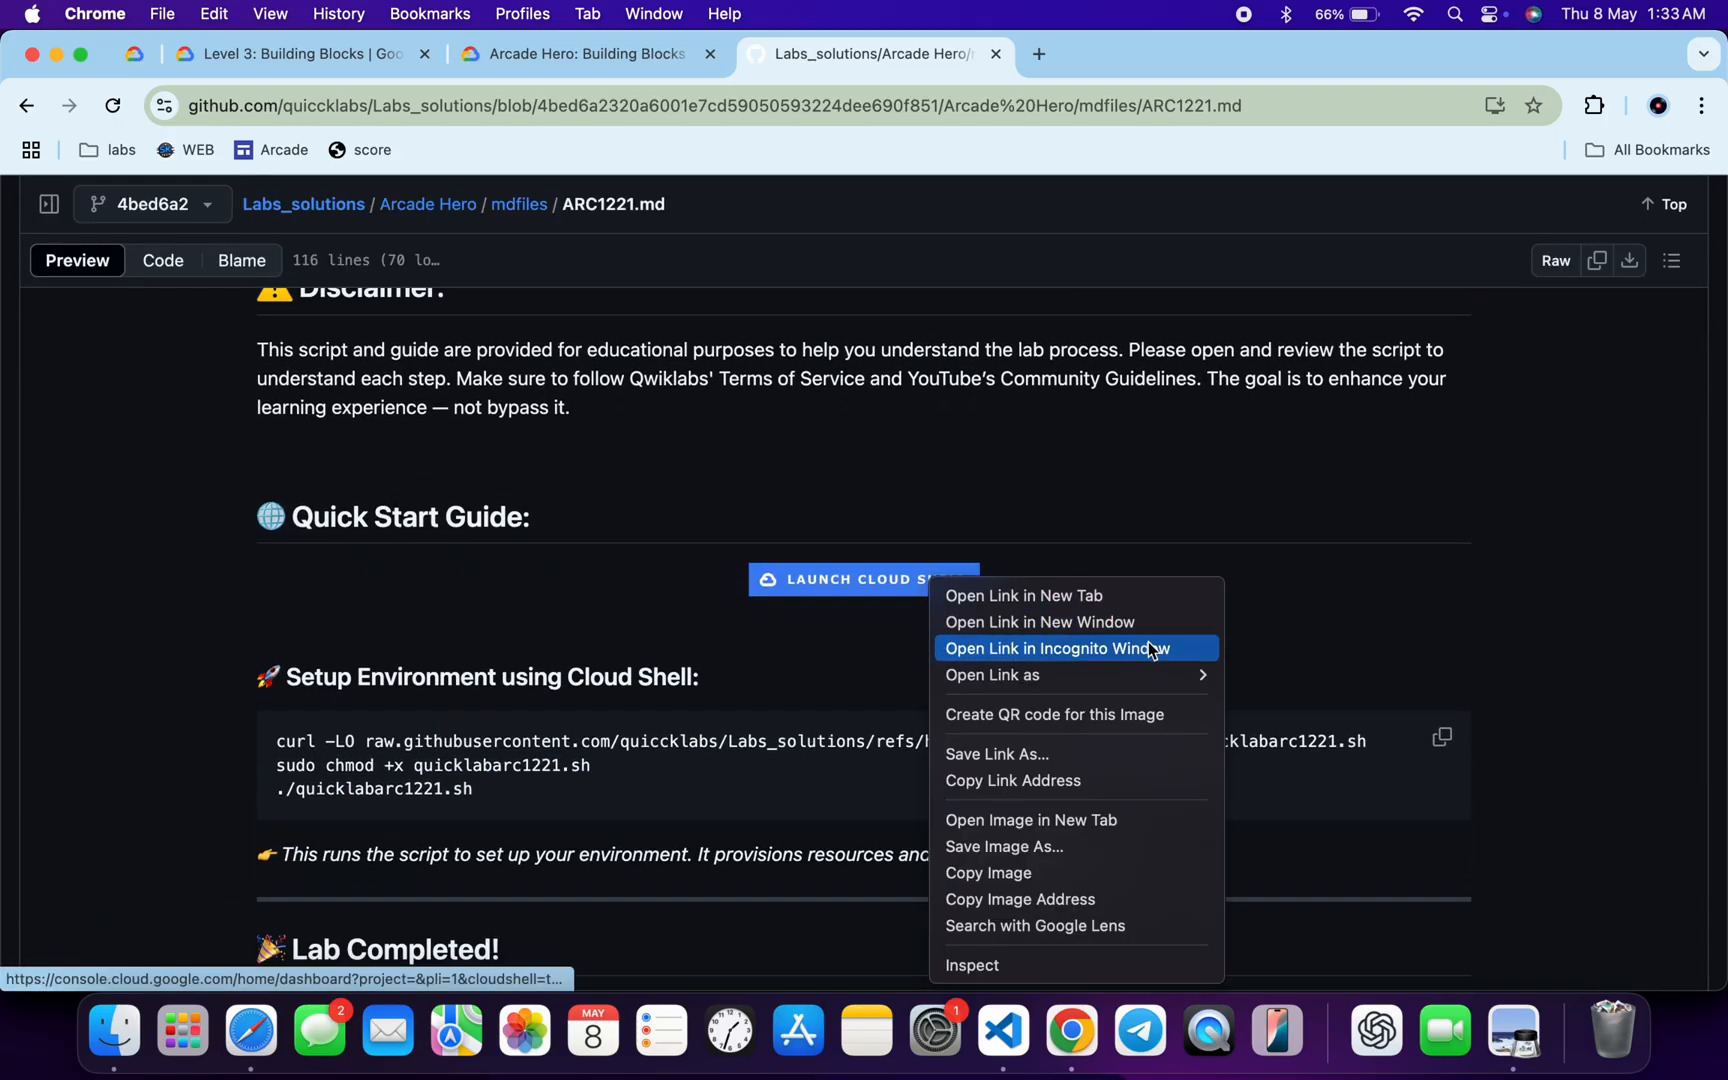
Launch Cloud Shell for the lab project in an incognito window, then return to the ARC1221 guide
click(1053, 648)
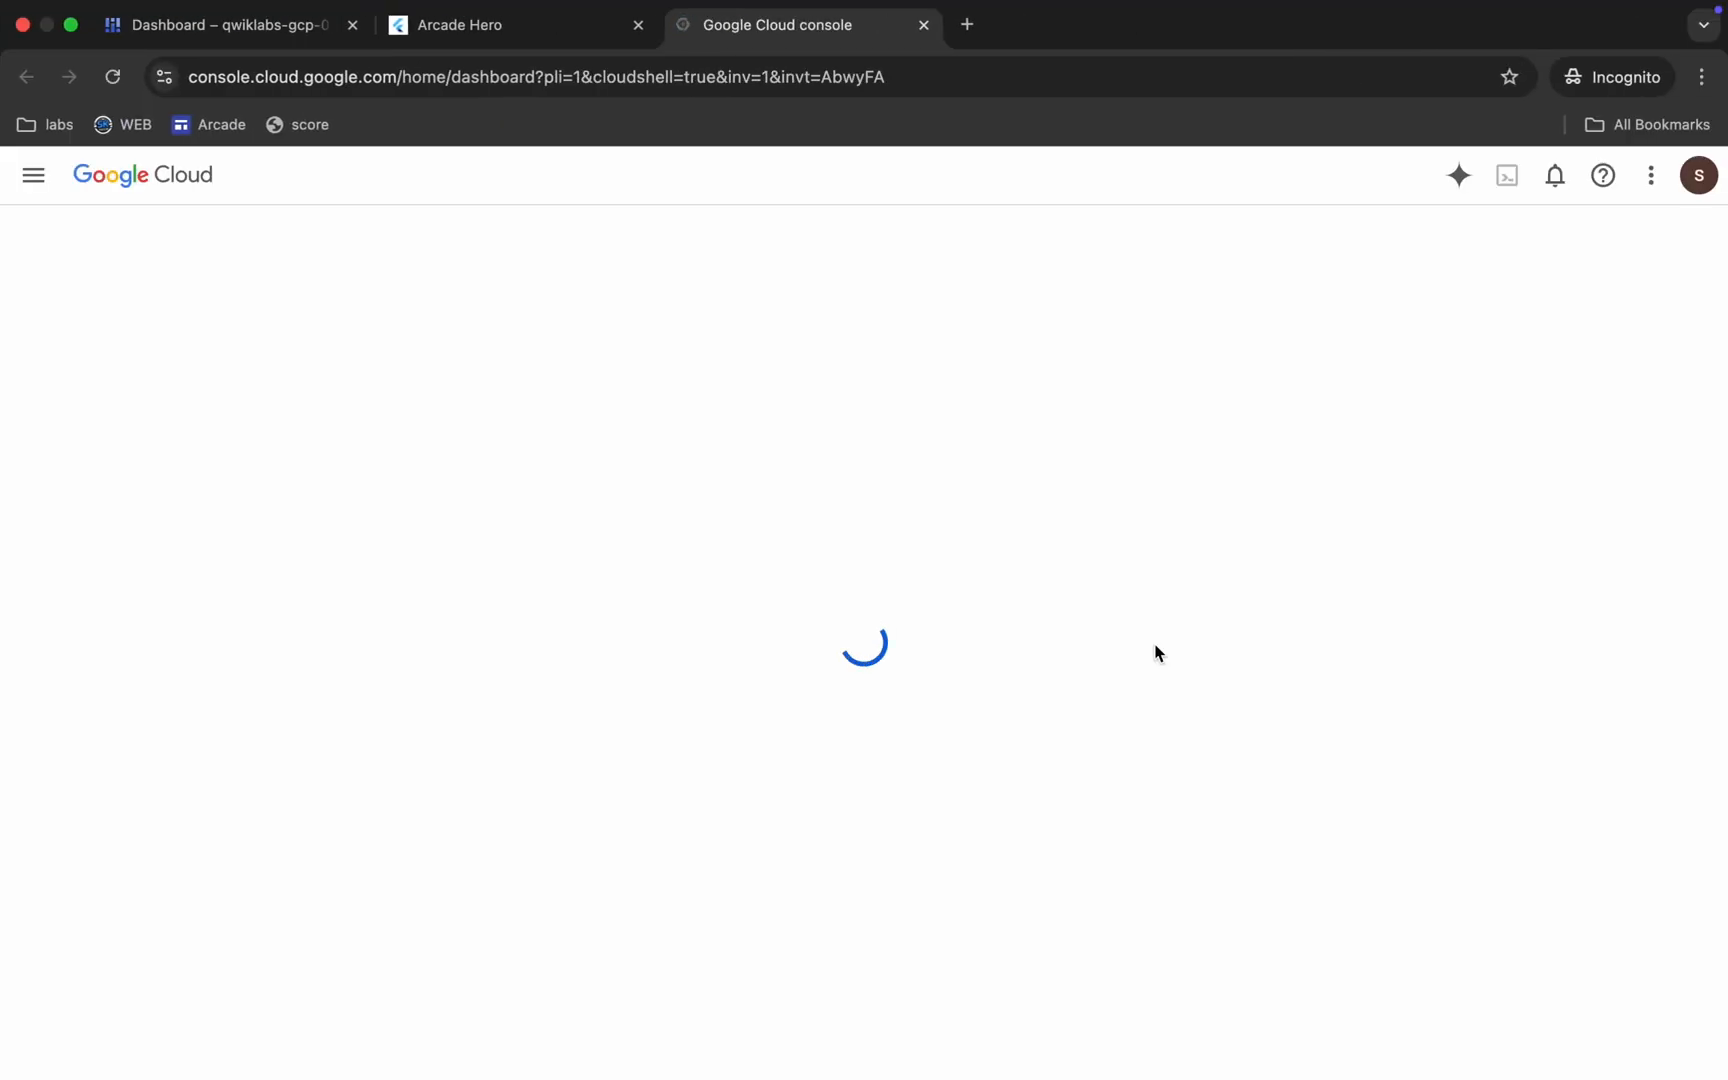
click(572, 54)
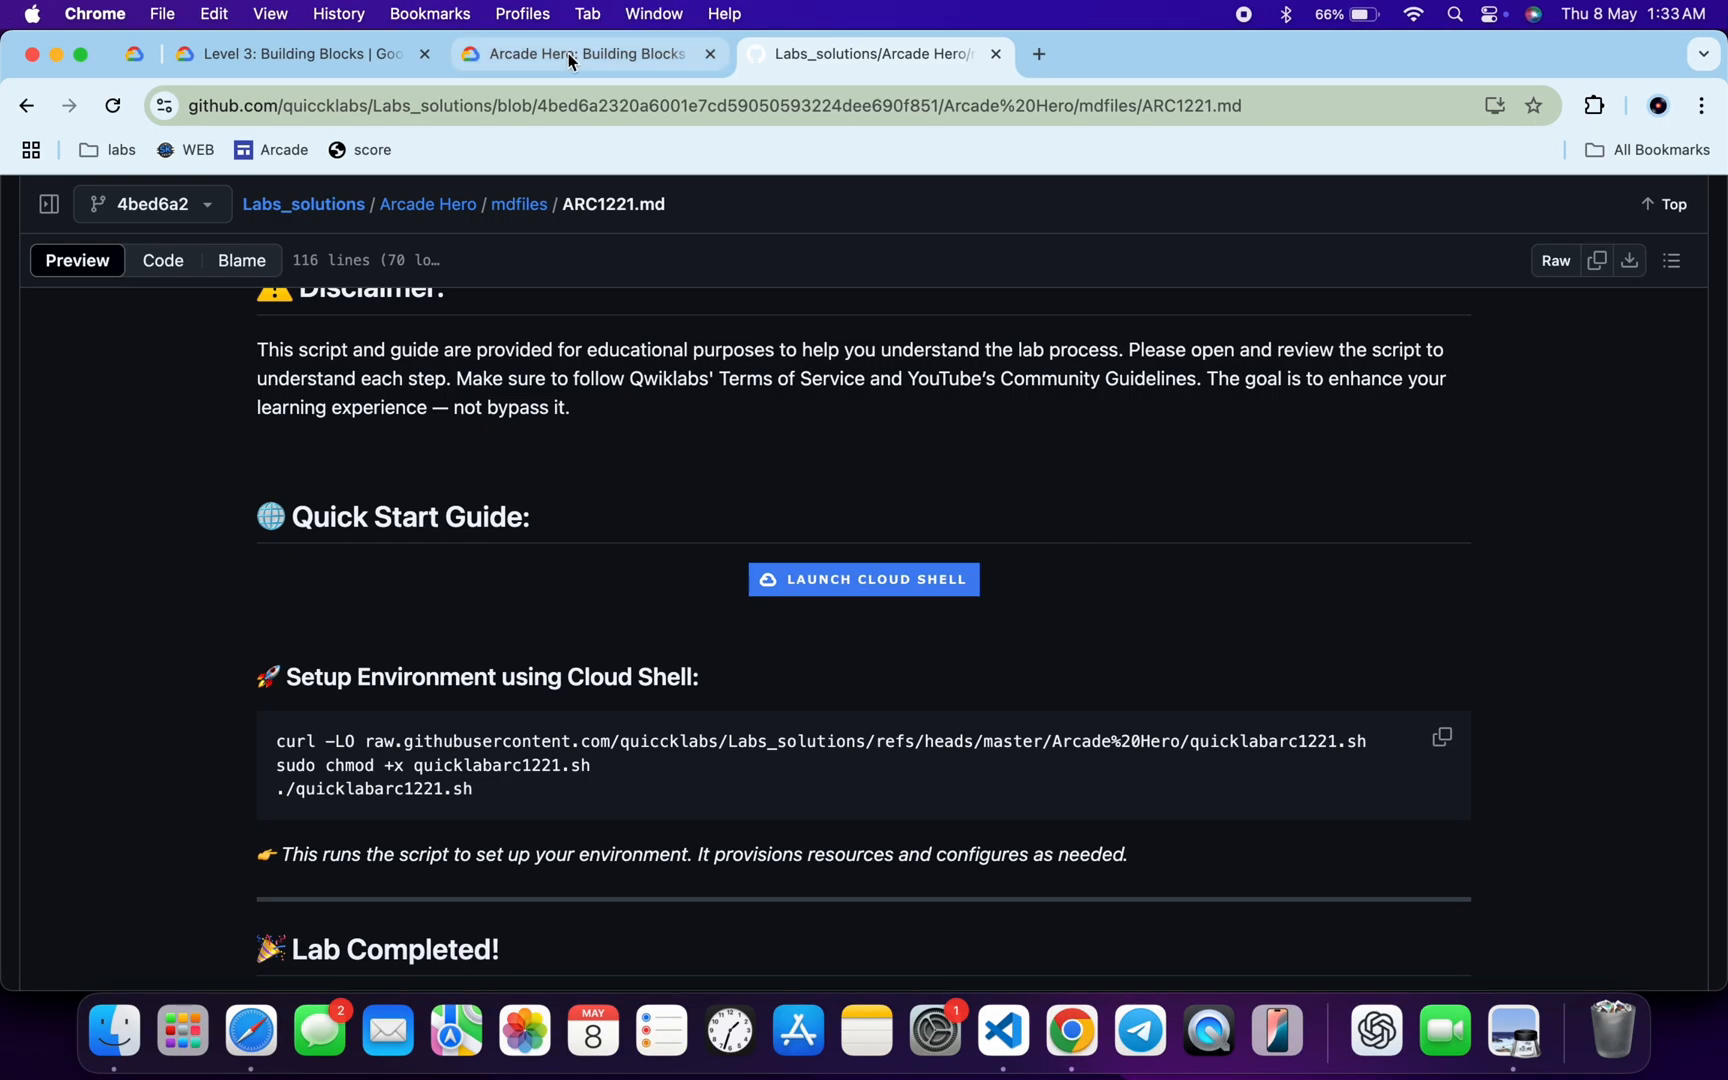
click(570, 54)
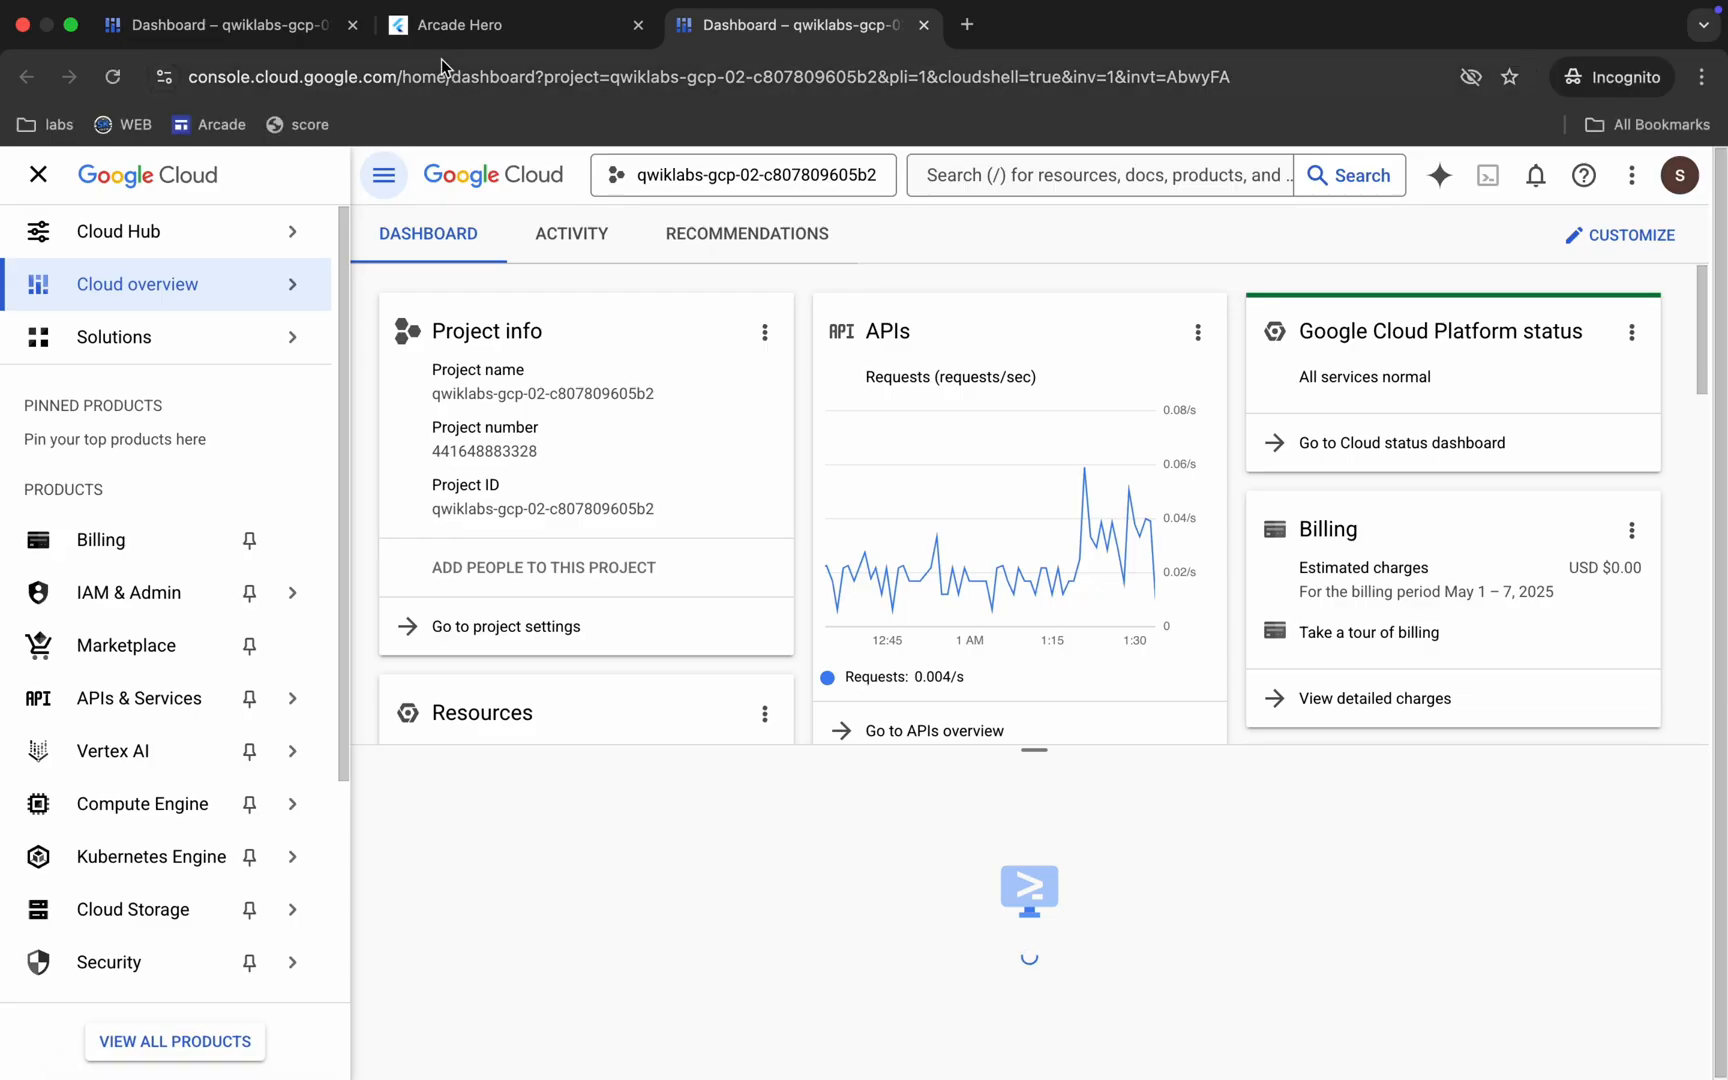
click(502, 25)
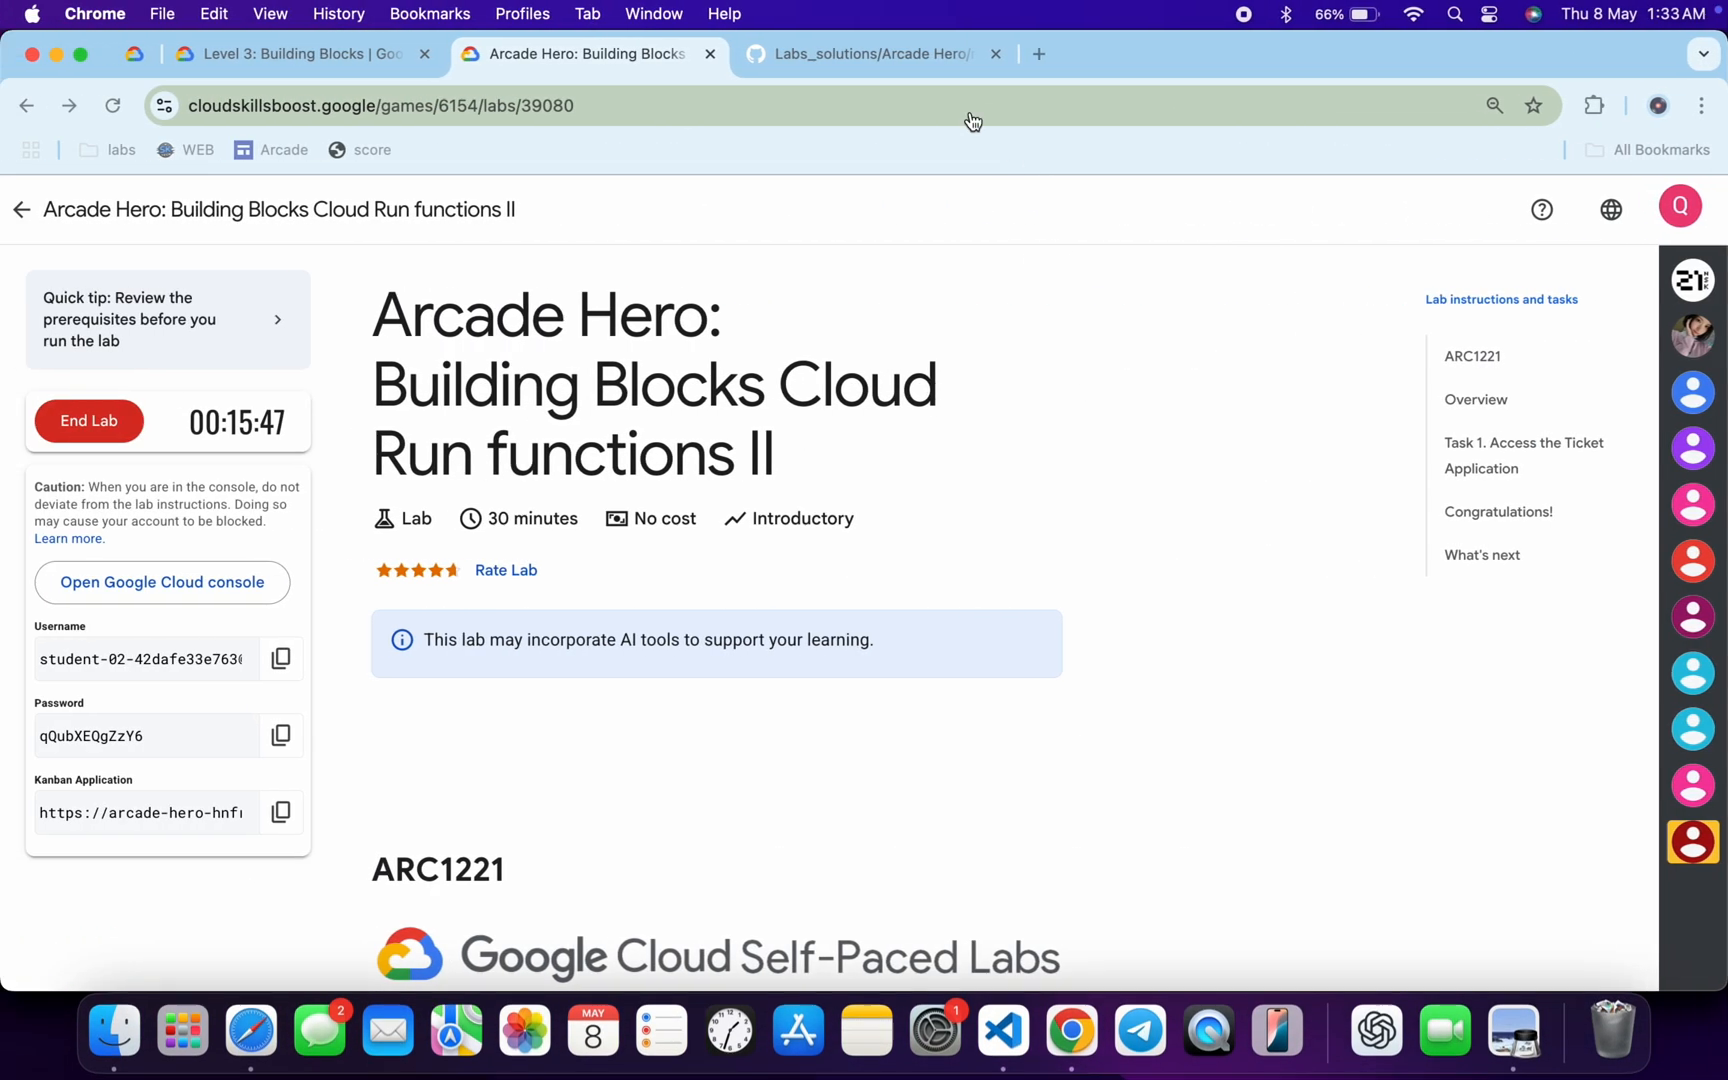
click(870, 54)
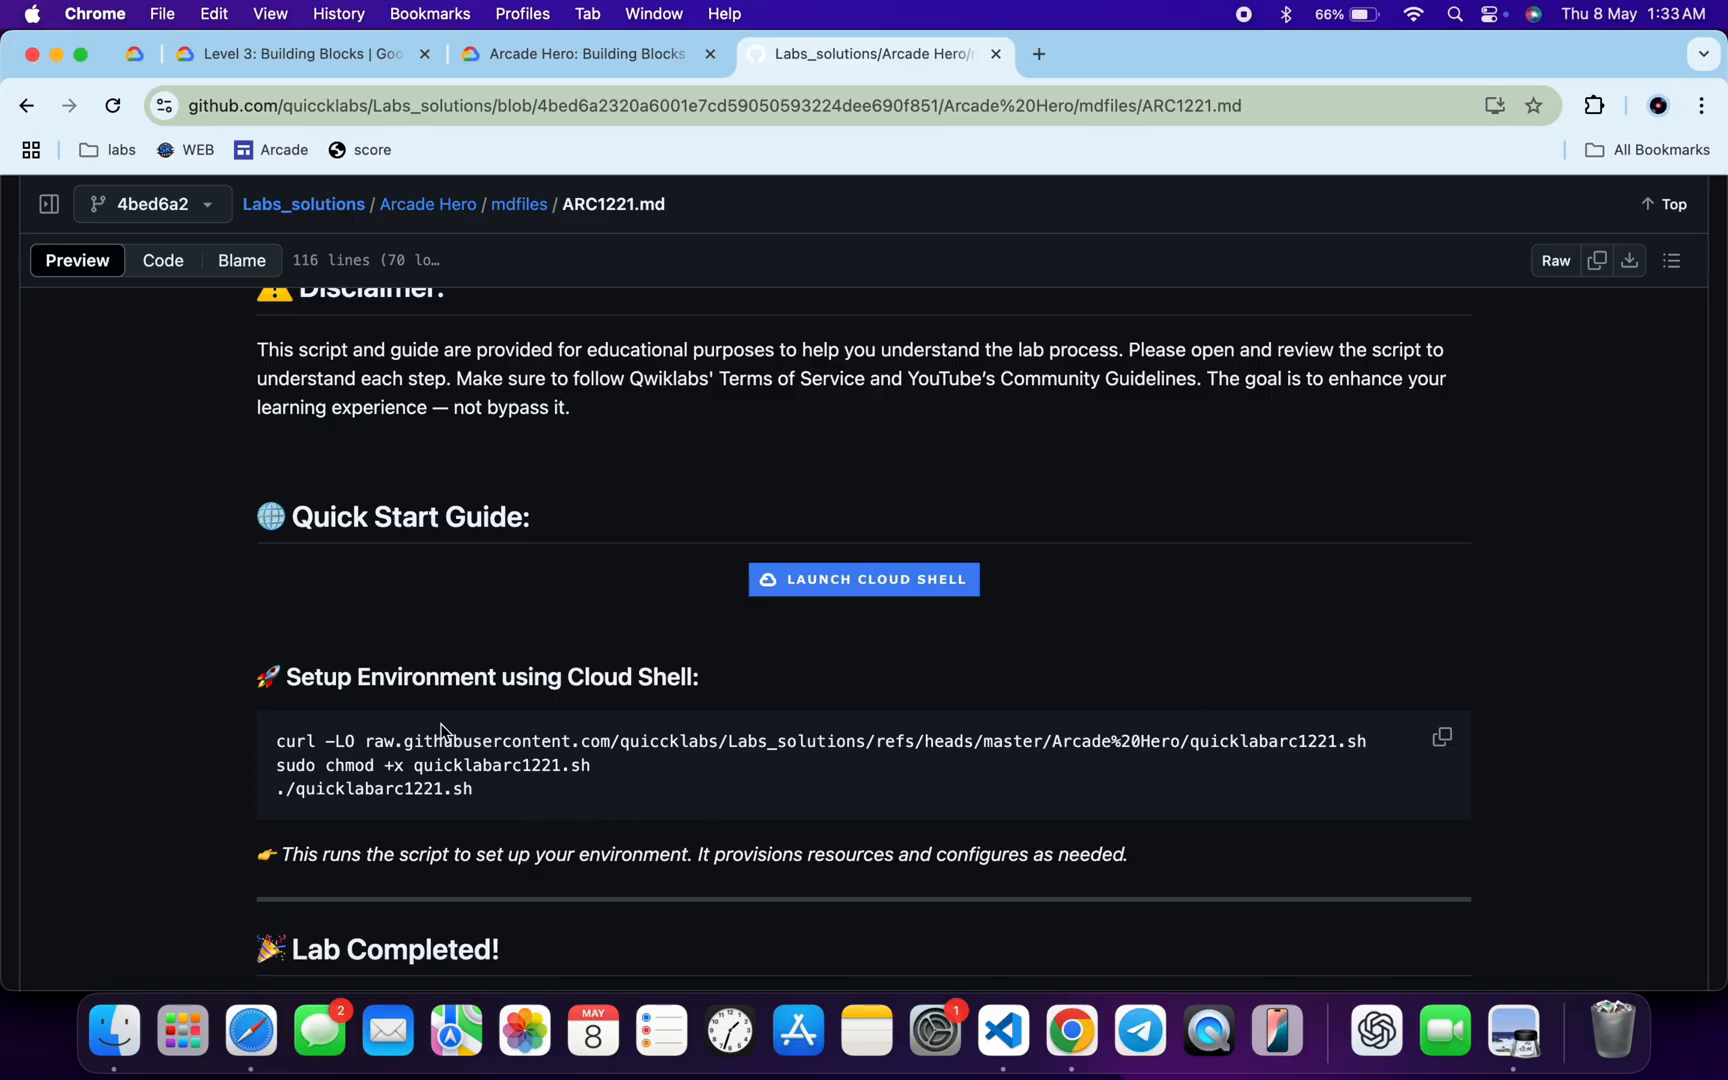
Paste the three ARC1221 setup commands into full-view Cloud Shell and enter us-west1 as the region
click(1442, 738)
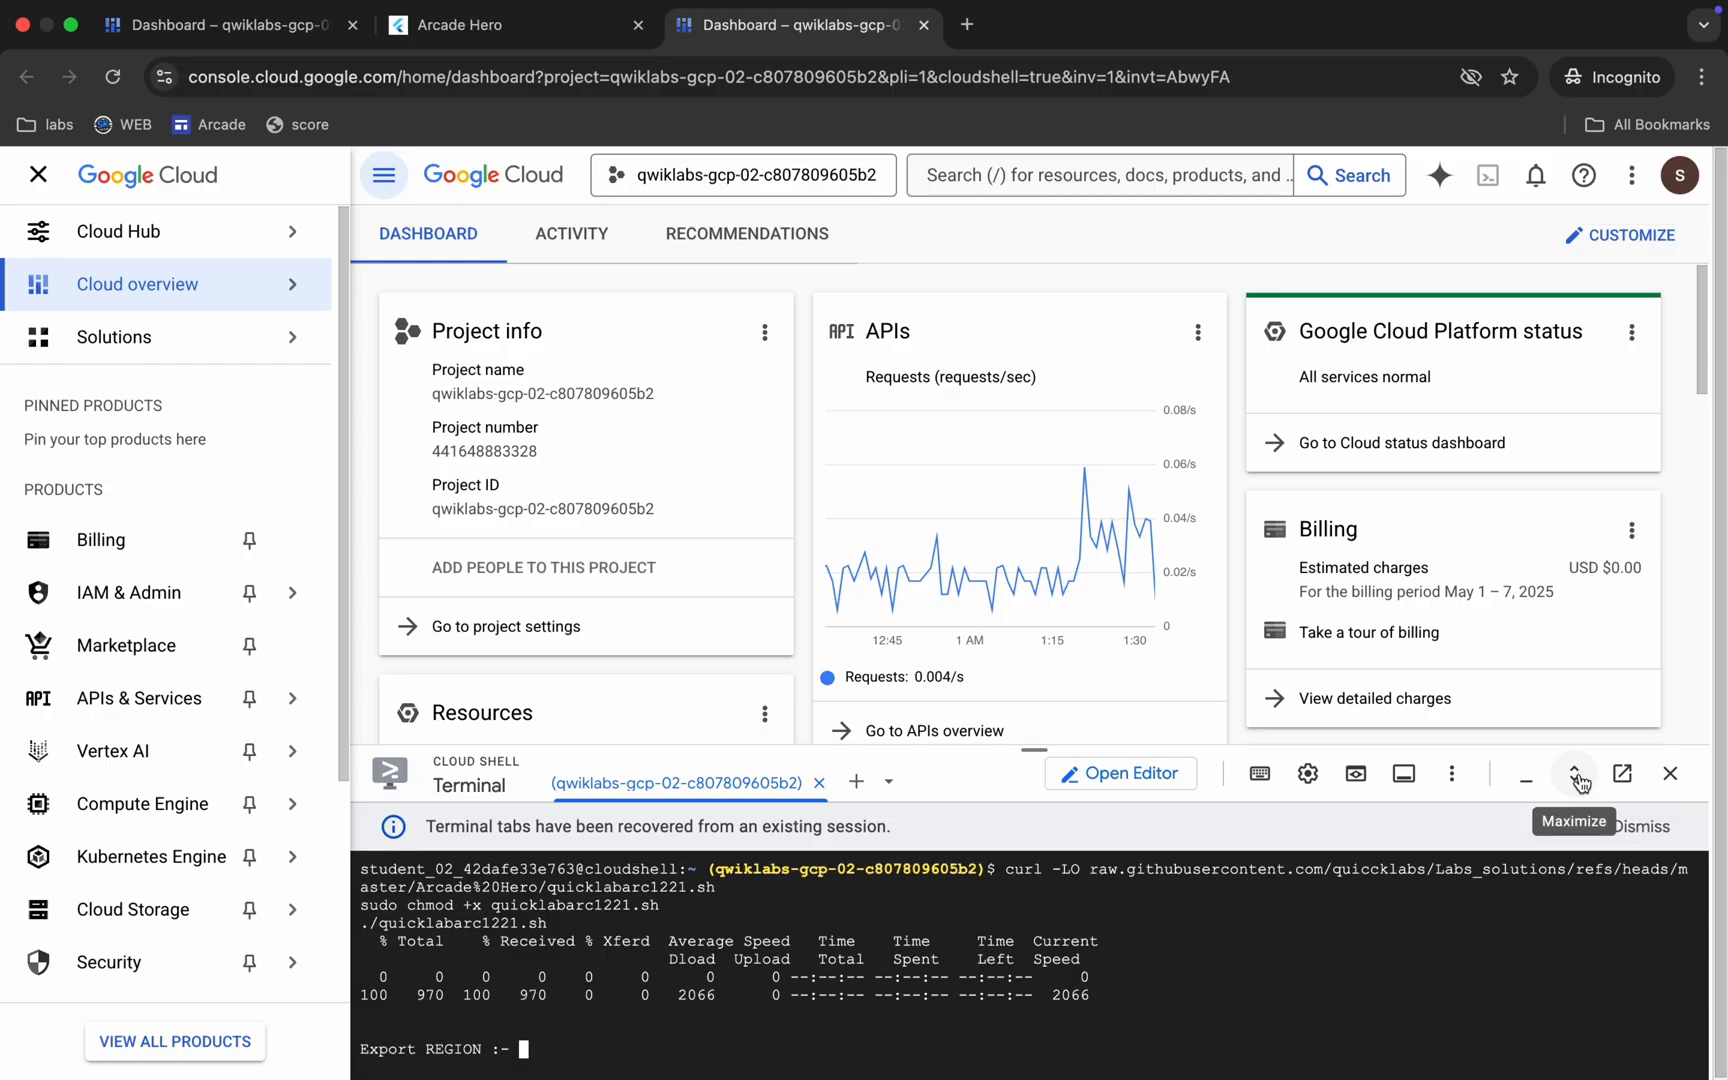
click(1574, 774)
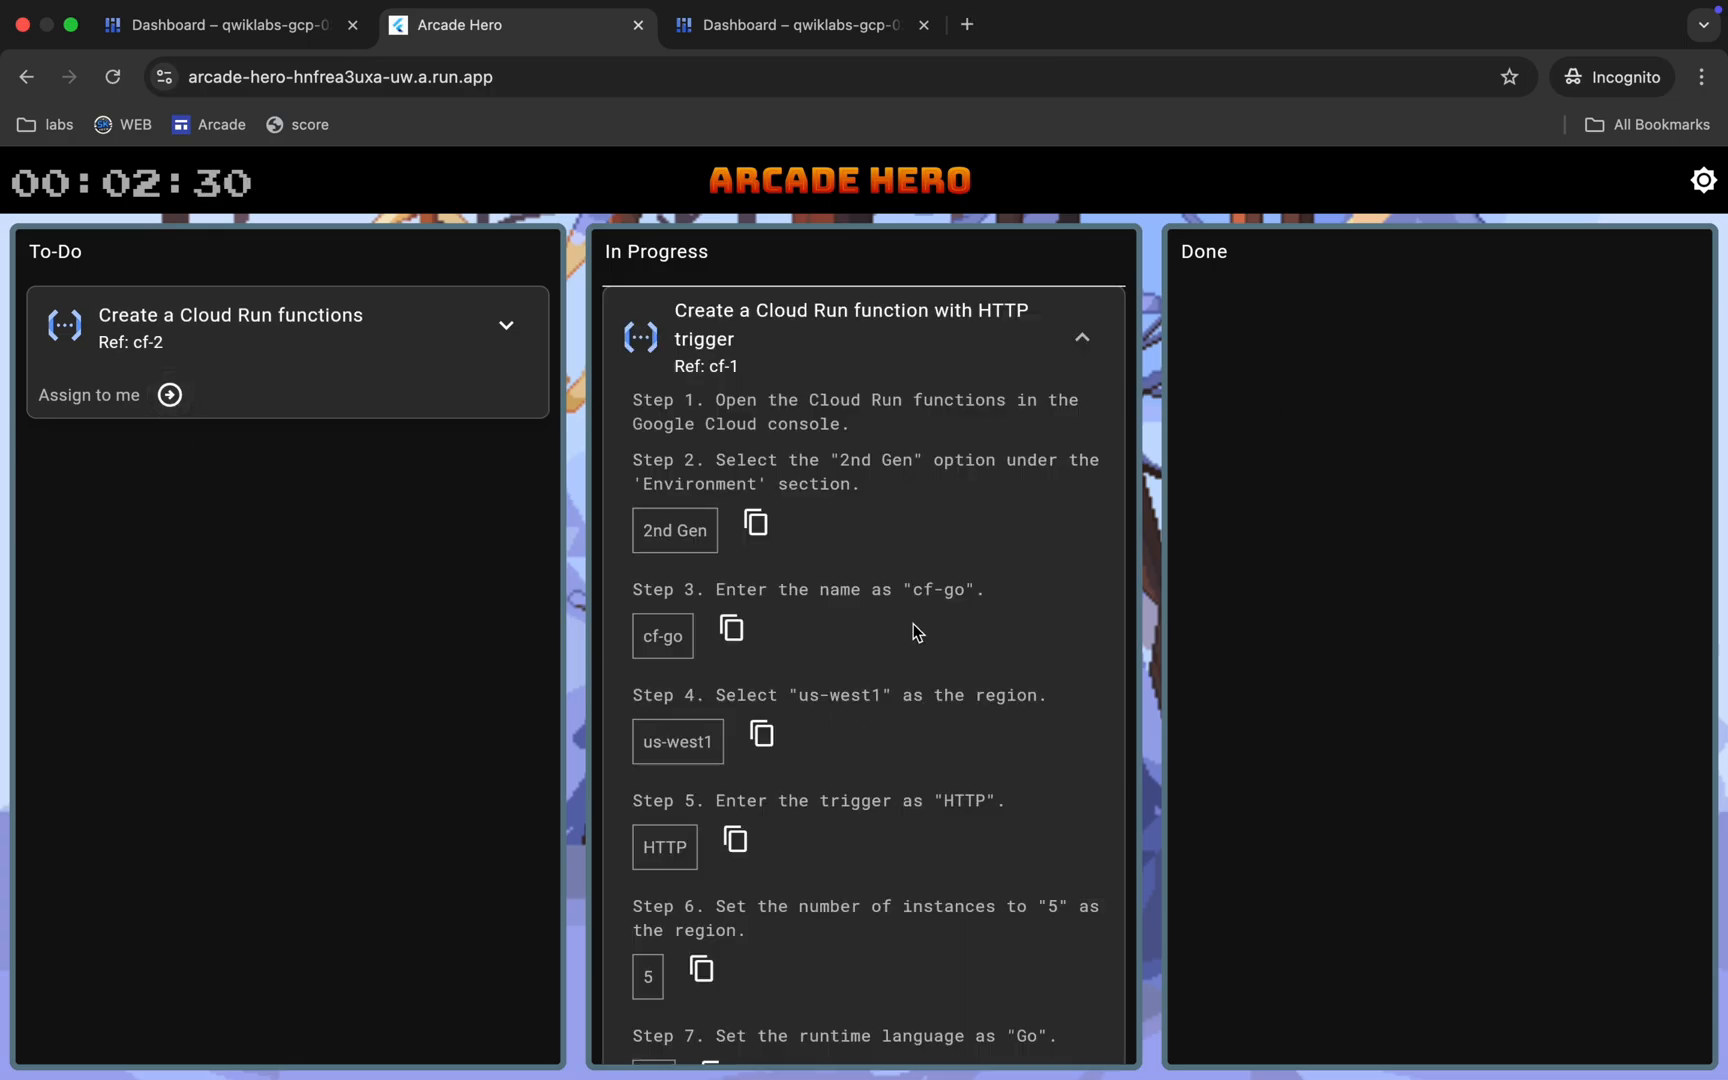
click(761, 733)
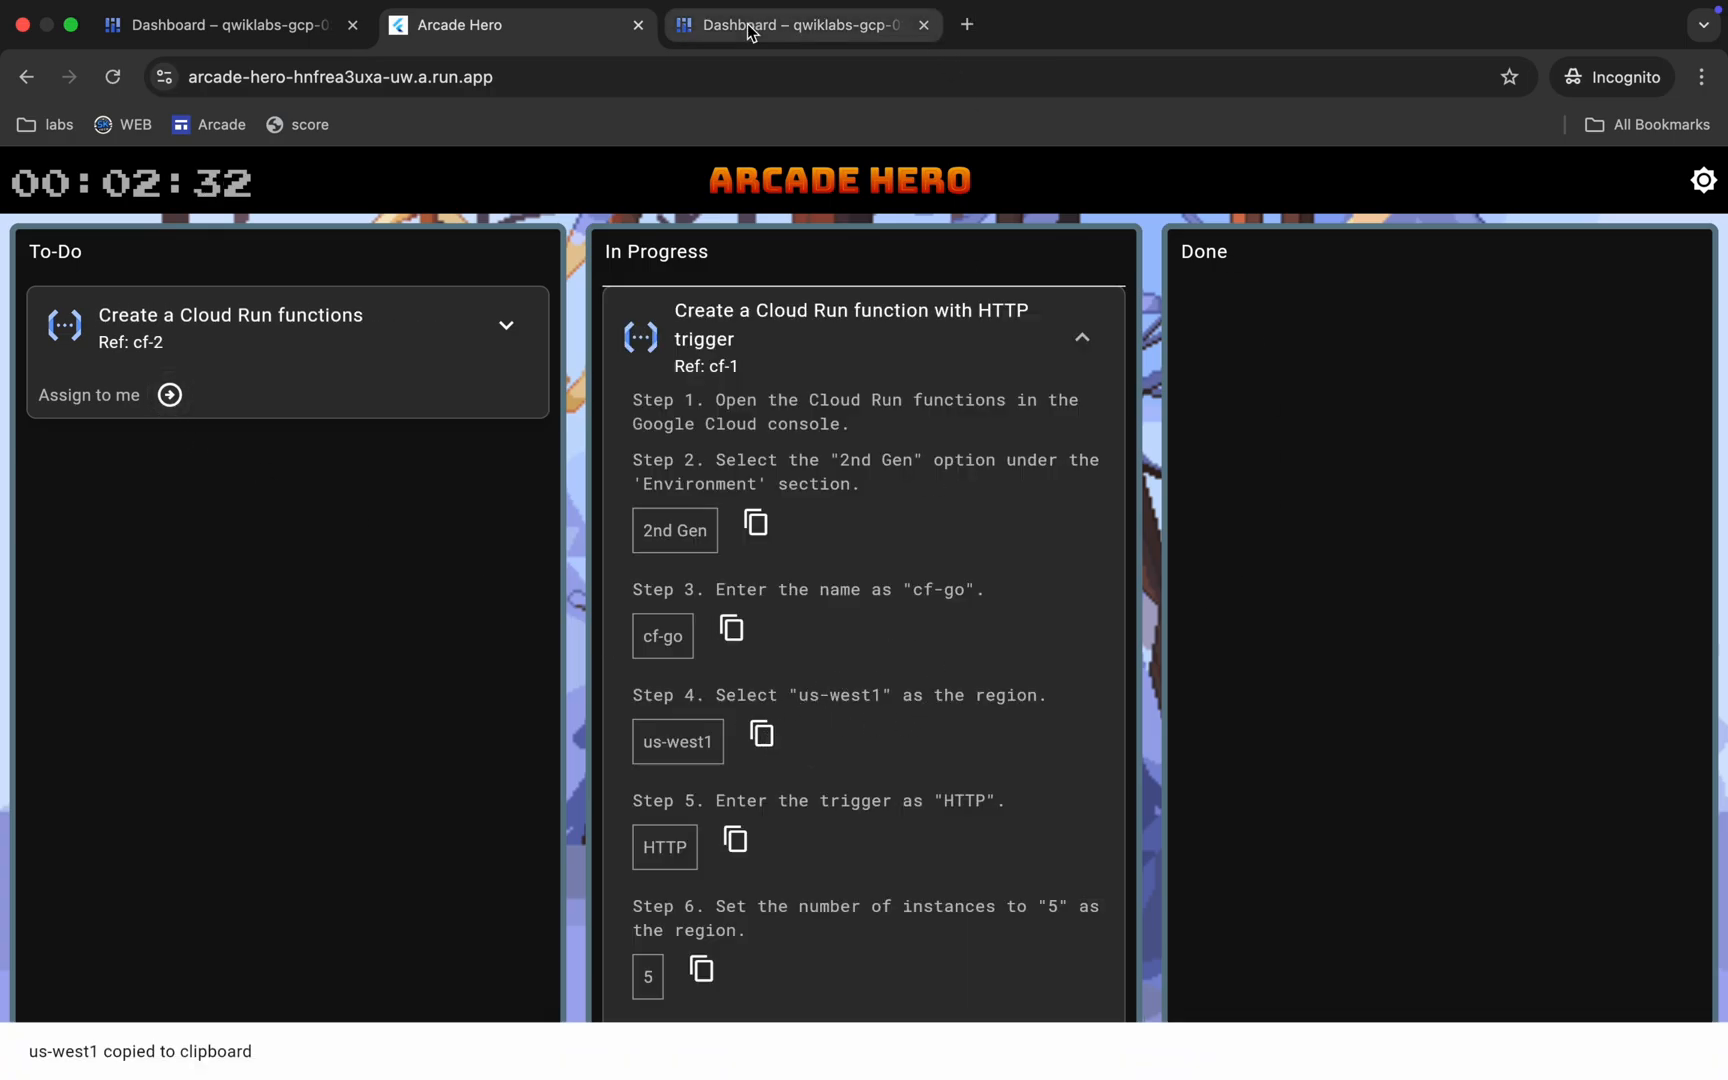
click(801, 25)
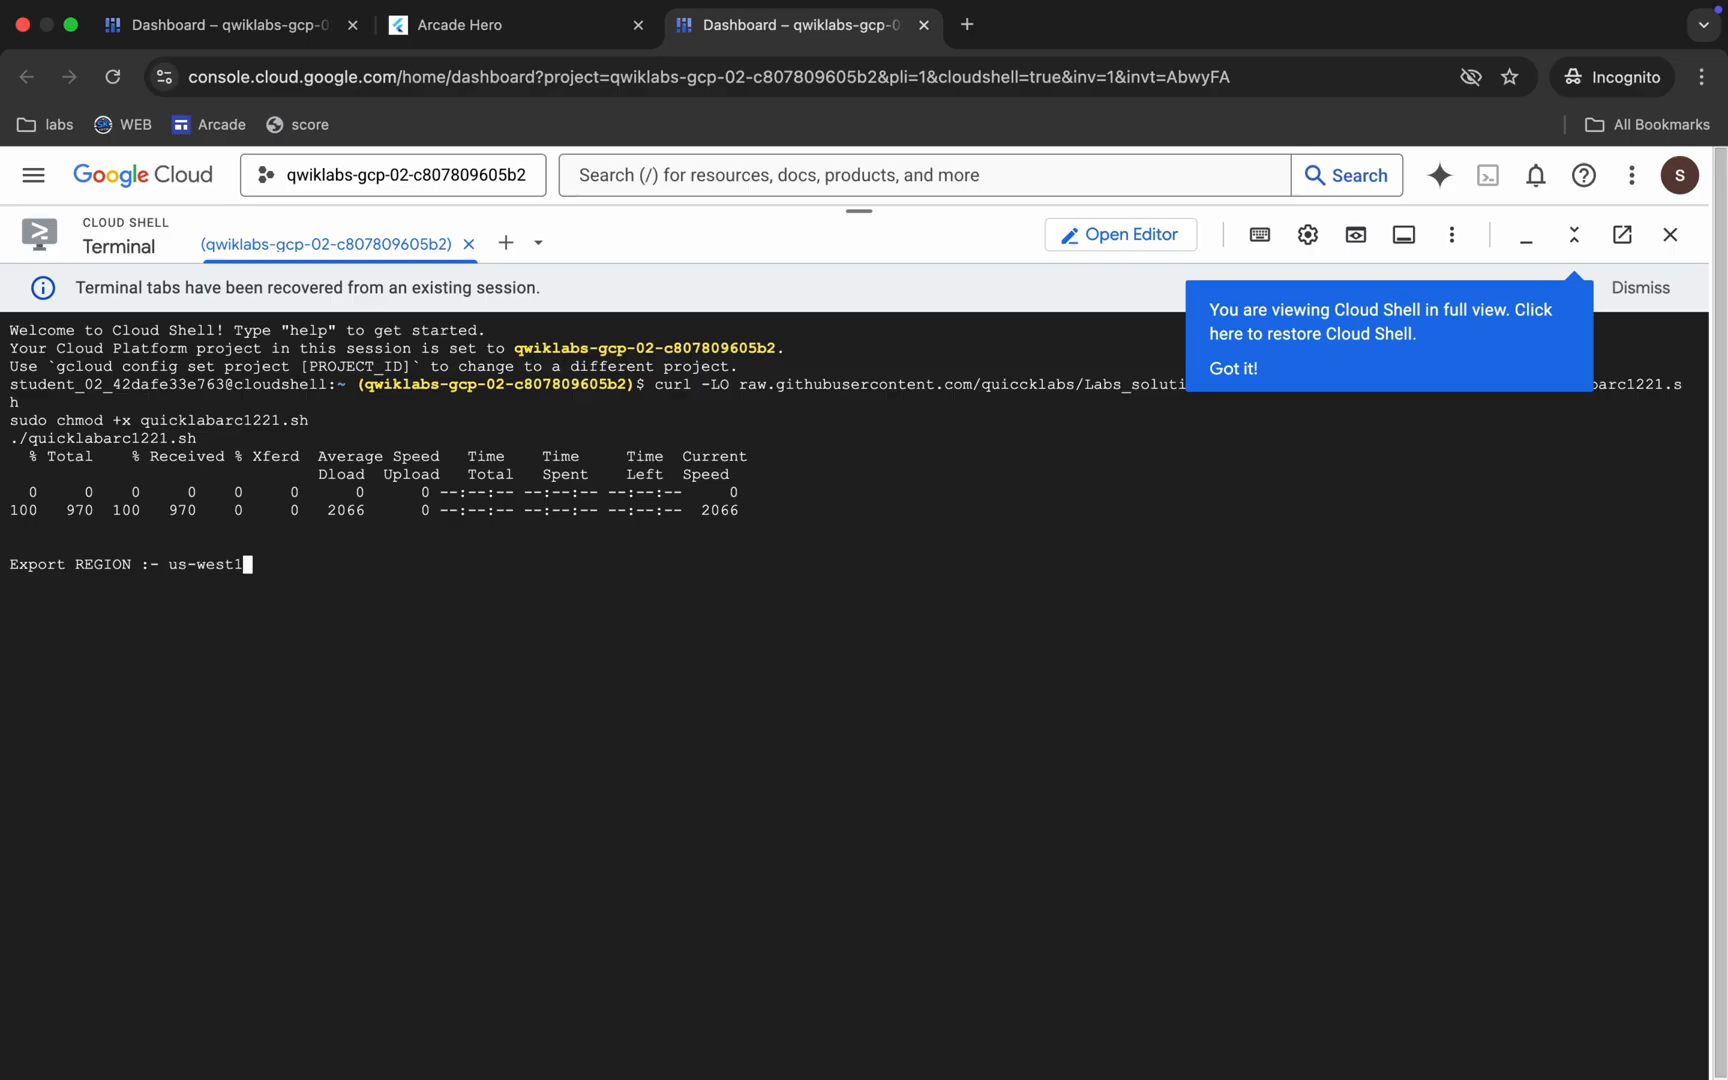
Dismiss the full-view tip and let the script deploy cf-go in us-west1 until ACTIVE
click(1232, 368)
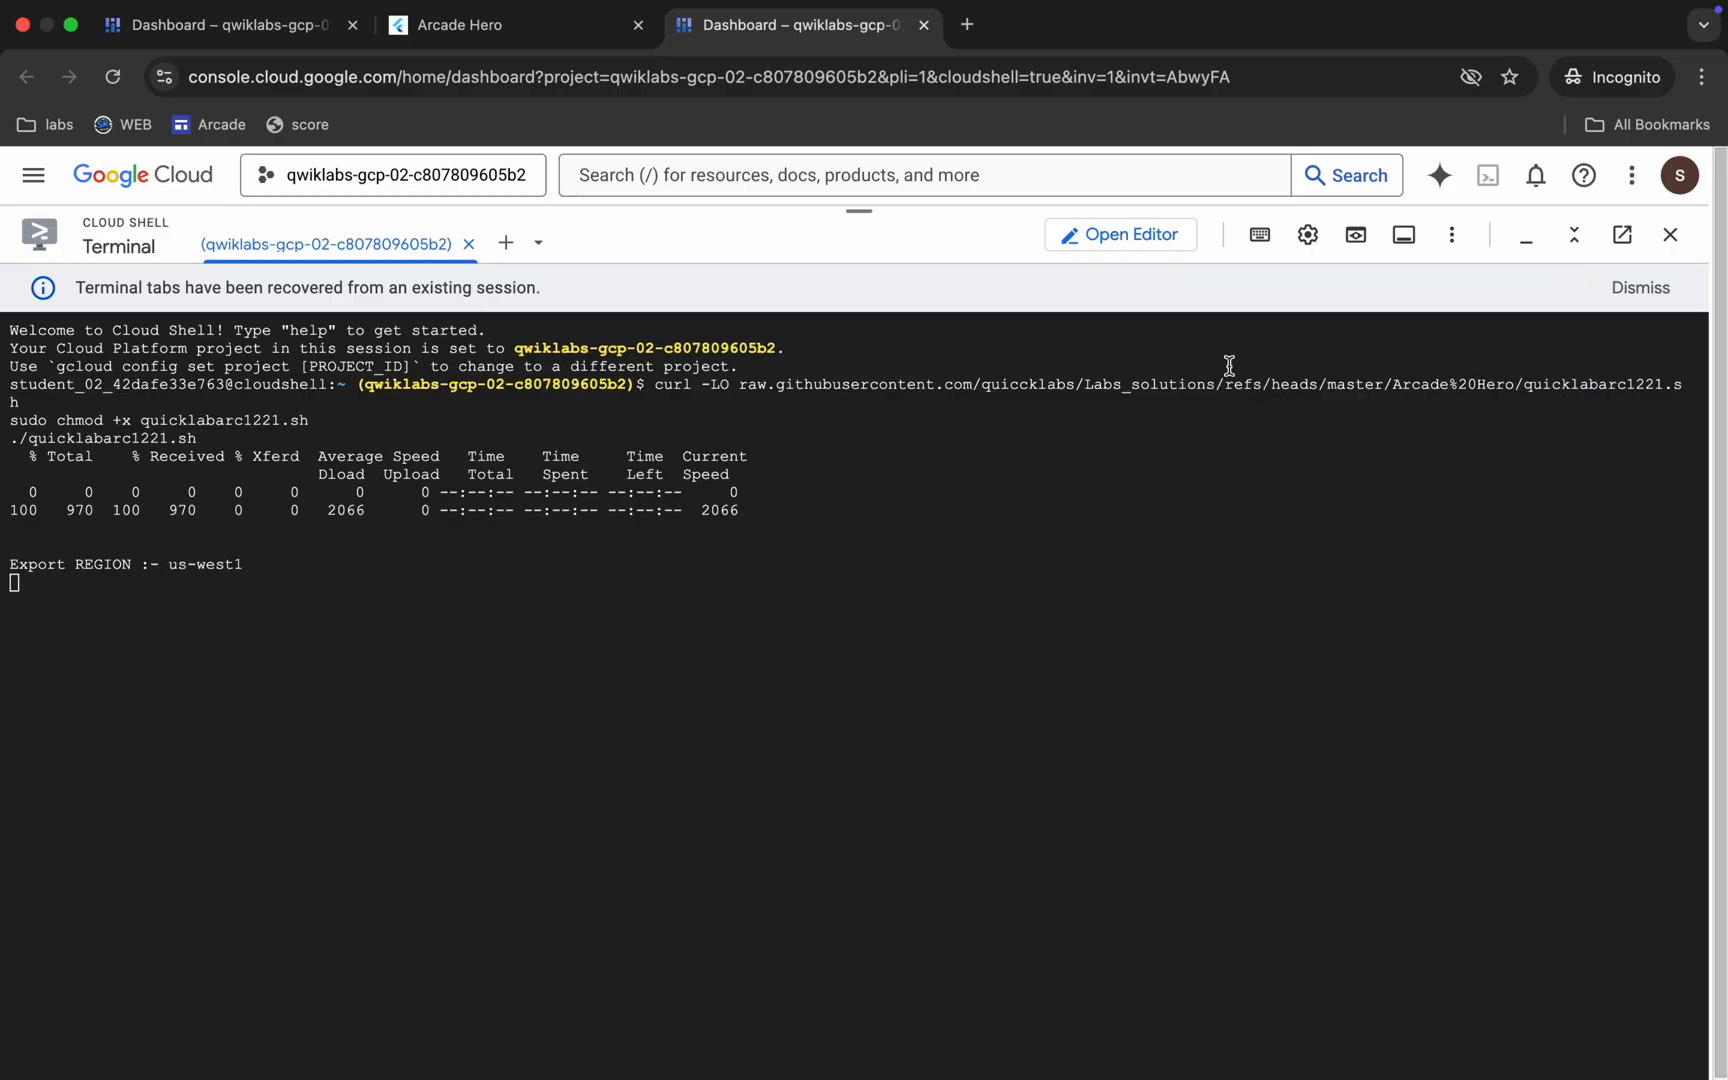
mouse_move(317, 725)
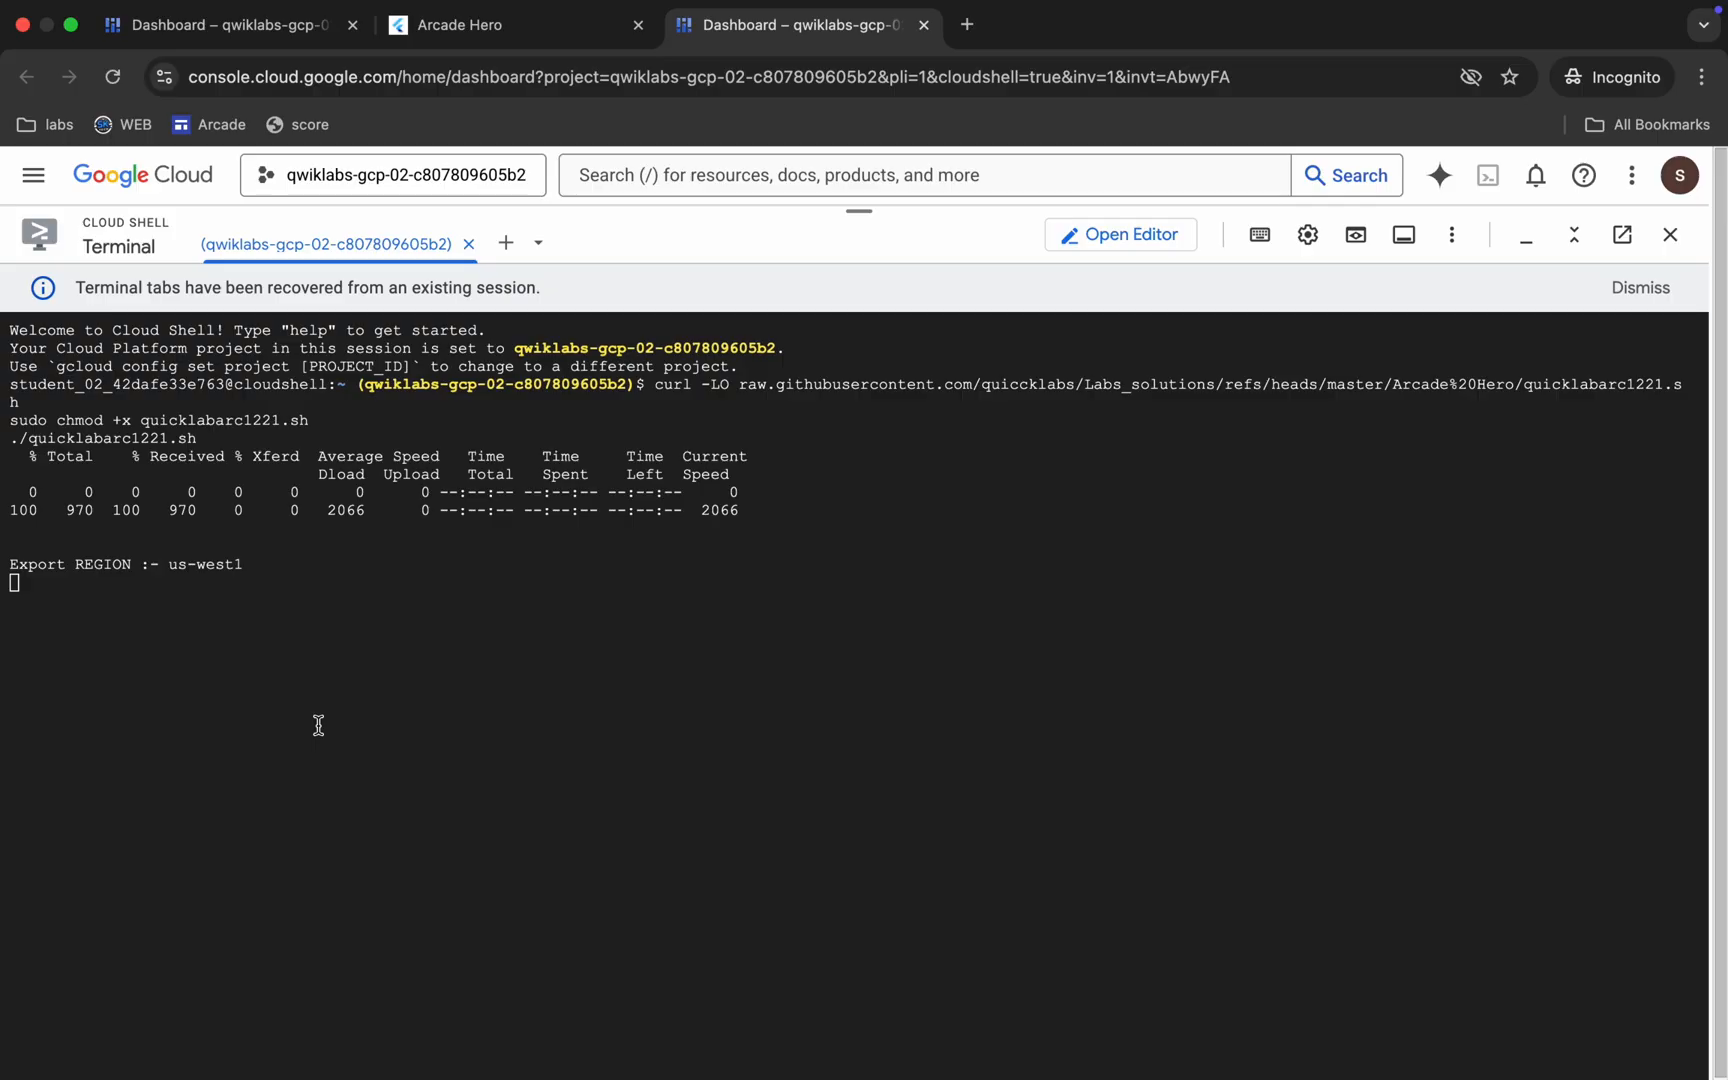
mouse_move(234, 651)
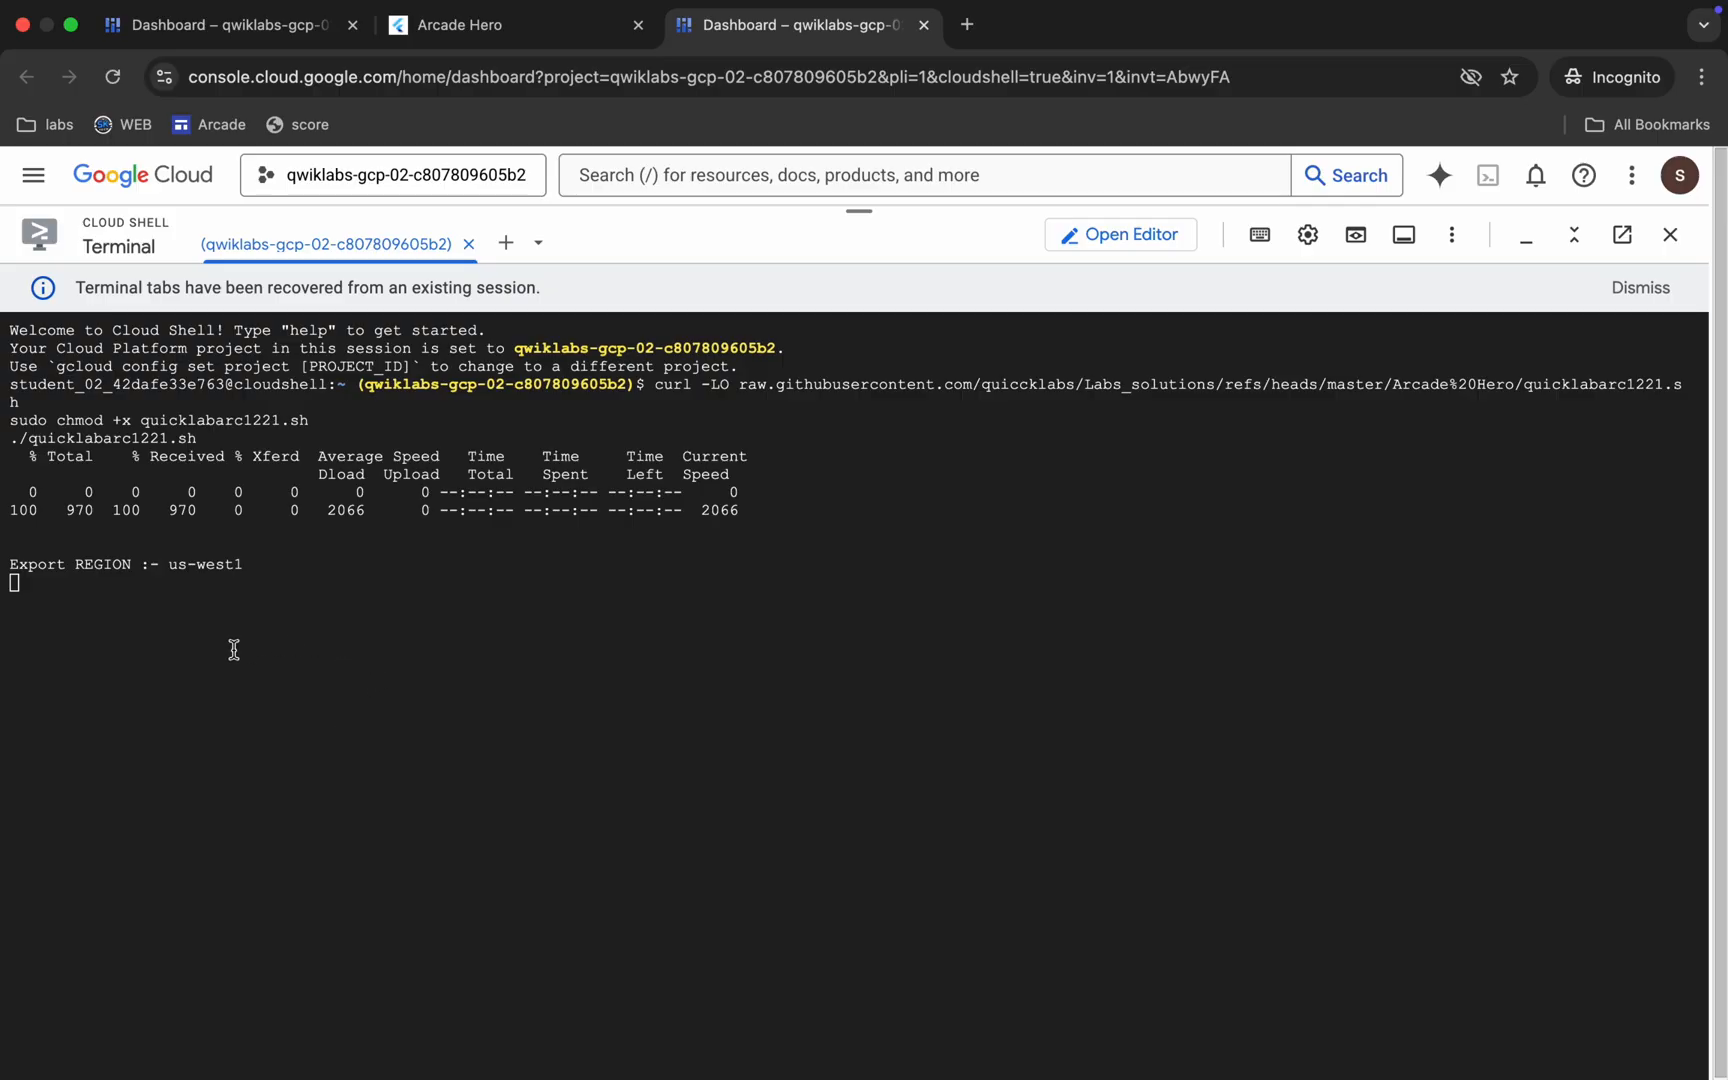
click(1640, 288)
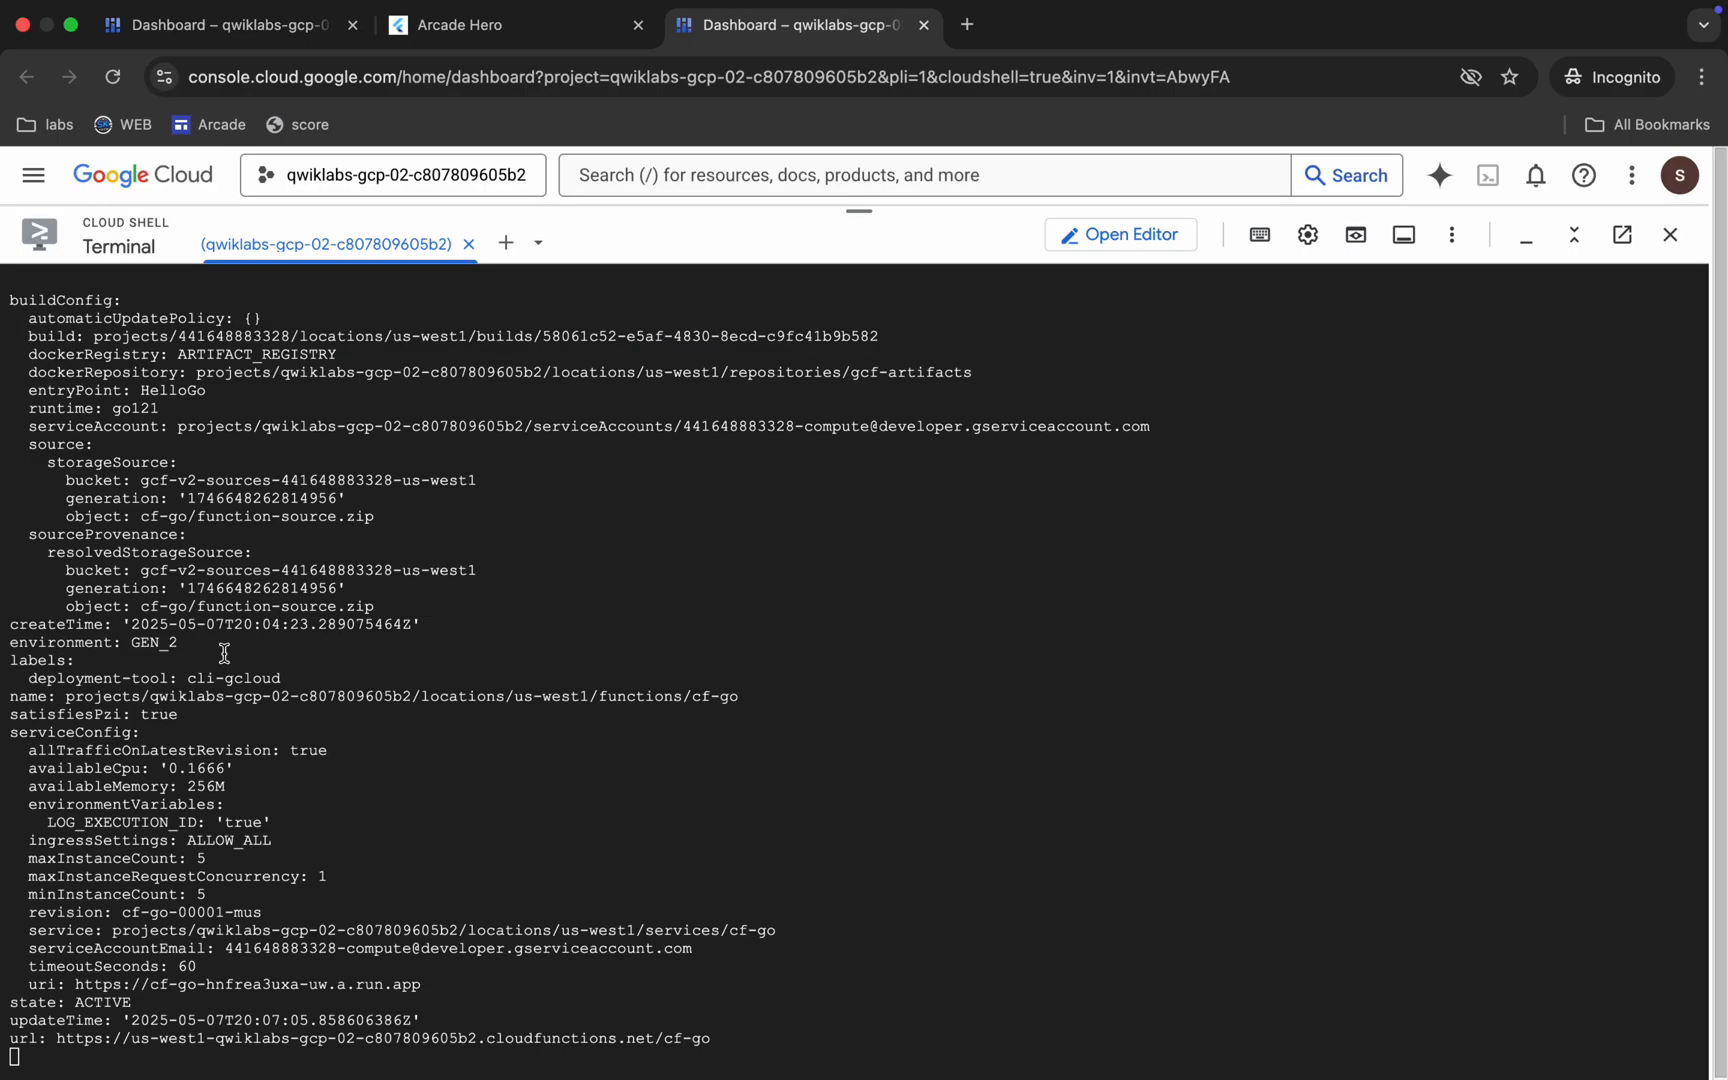
scroll(down, 3)
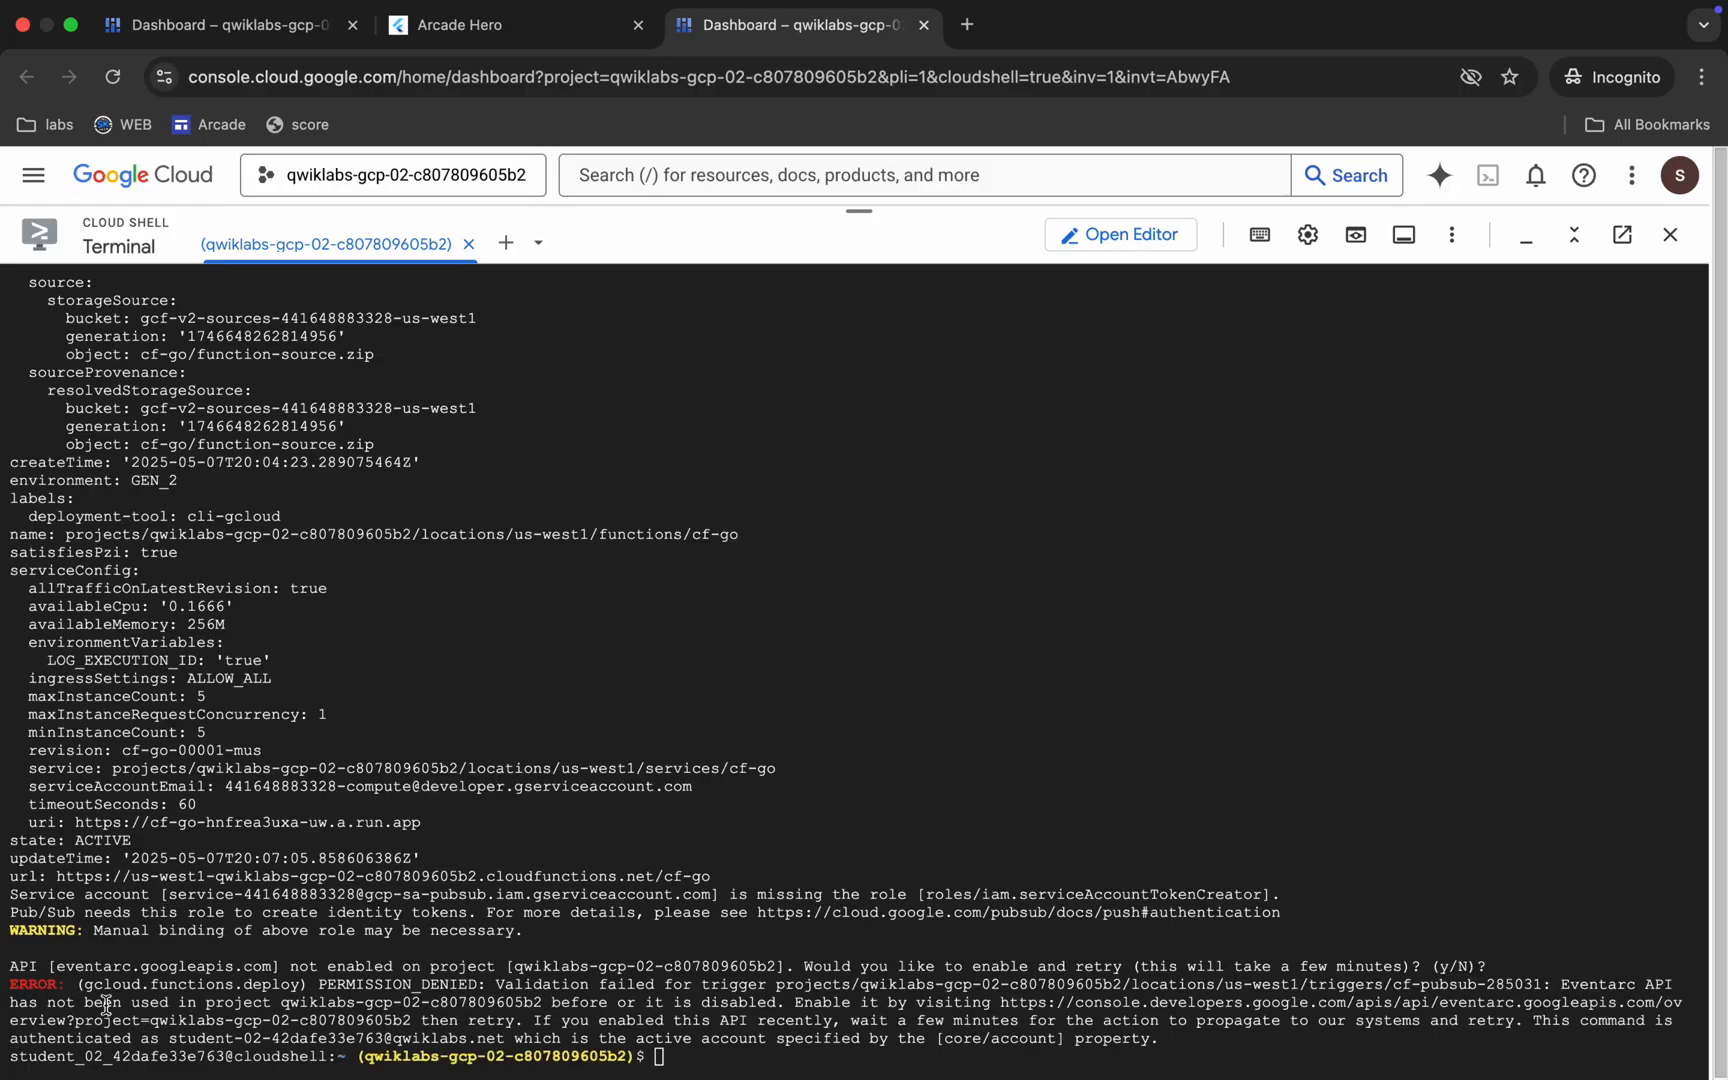
mouse_move(174, 928)
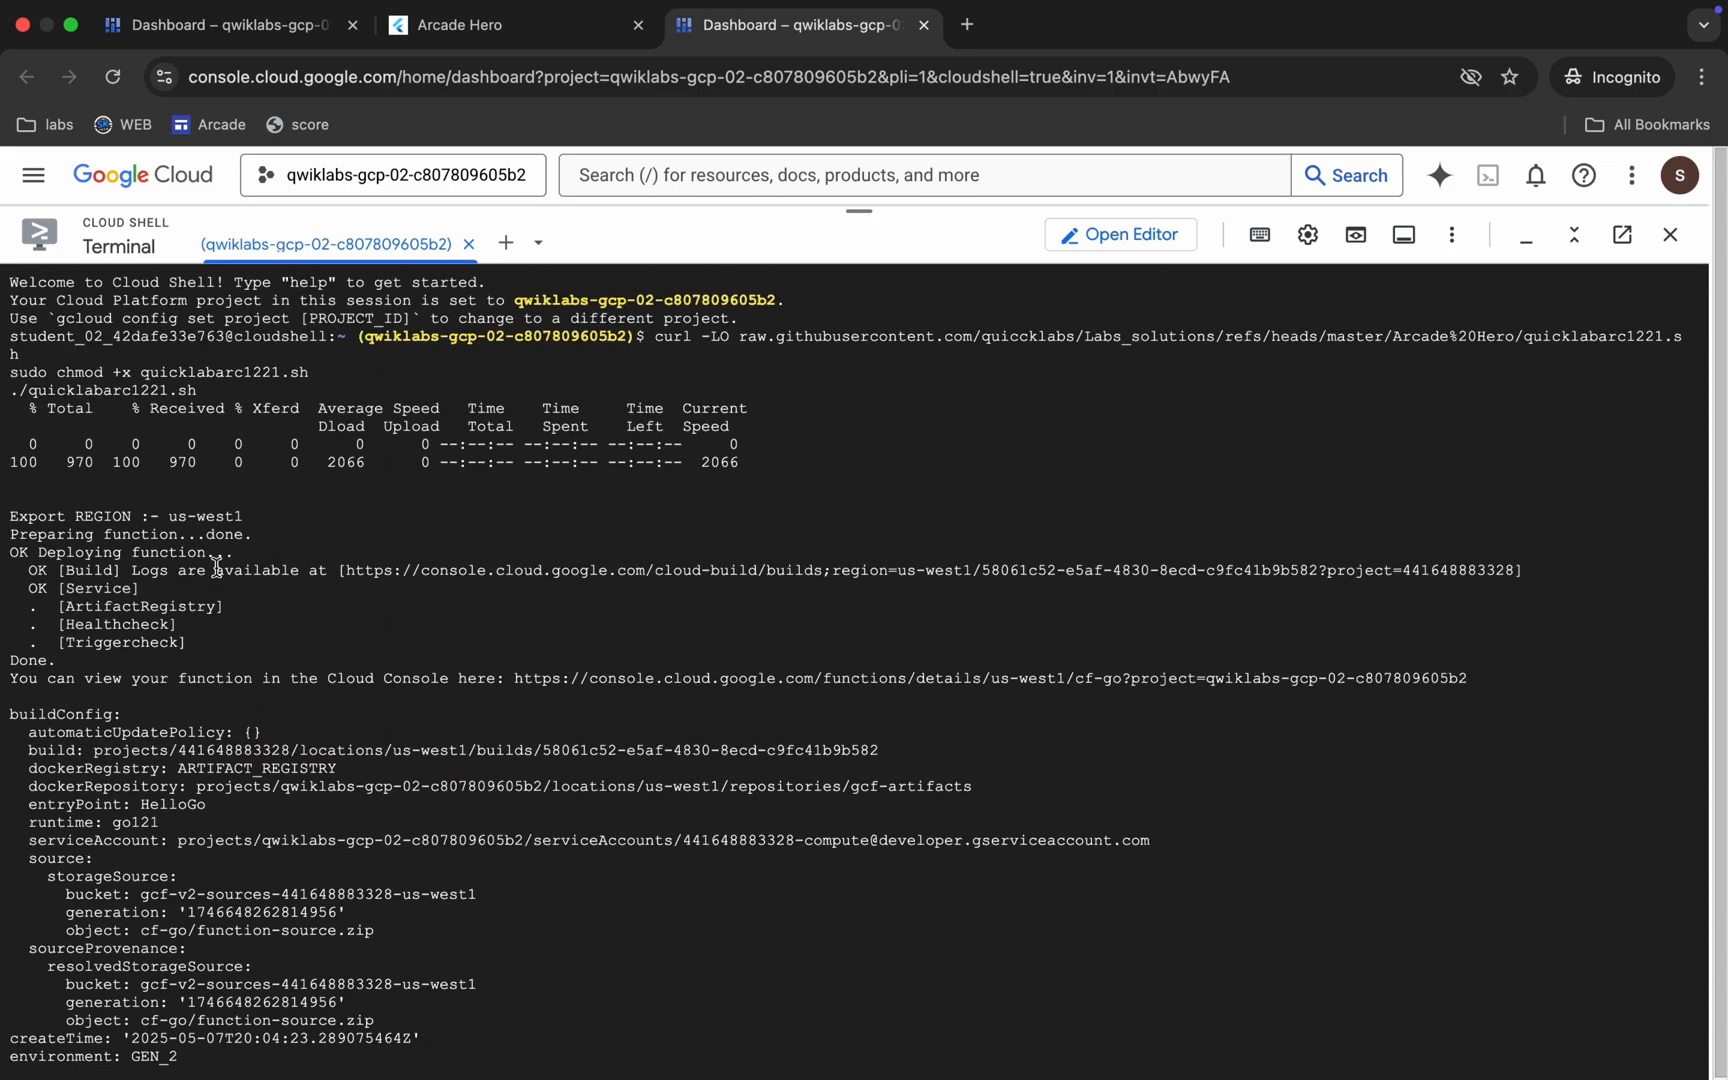
Review the Eventarc permission error in the output and switch back to the main browser window
click(610, 54)
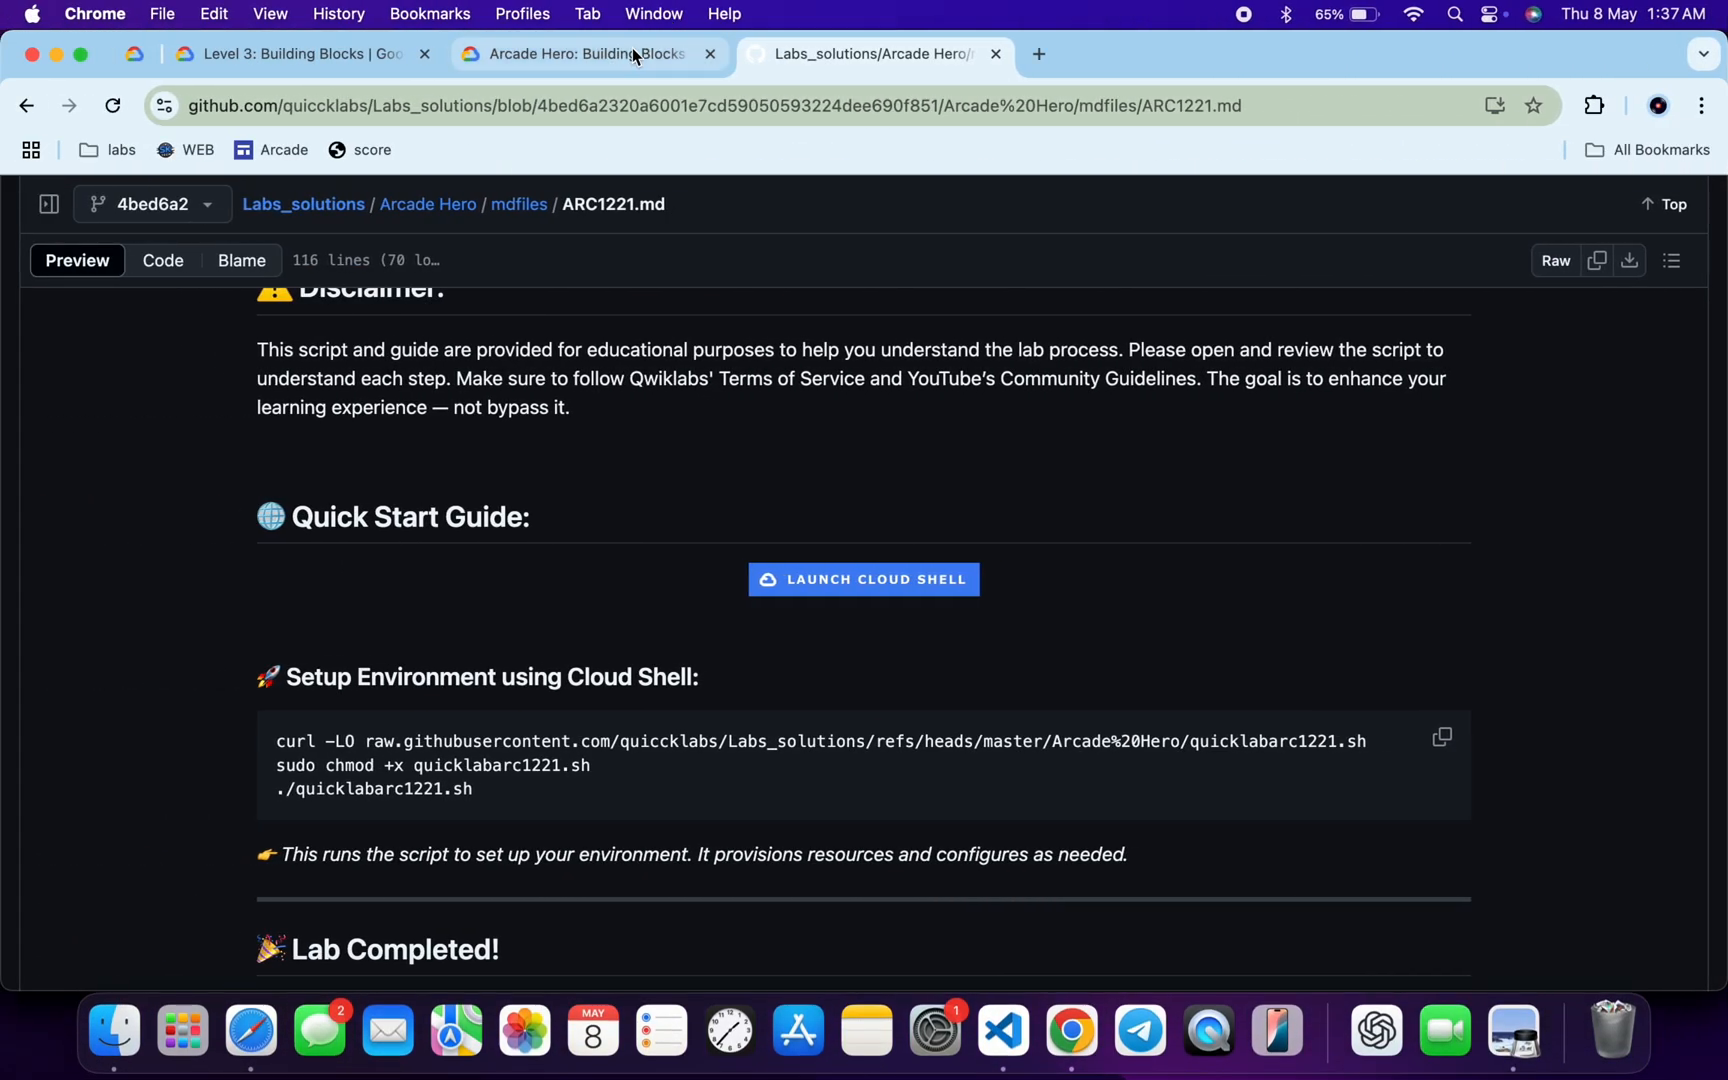
Run Check my progress on the Arcade Hero lab page, scoring the first checkpoint 50/50
click(578, 54)
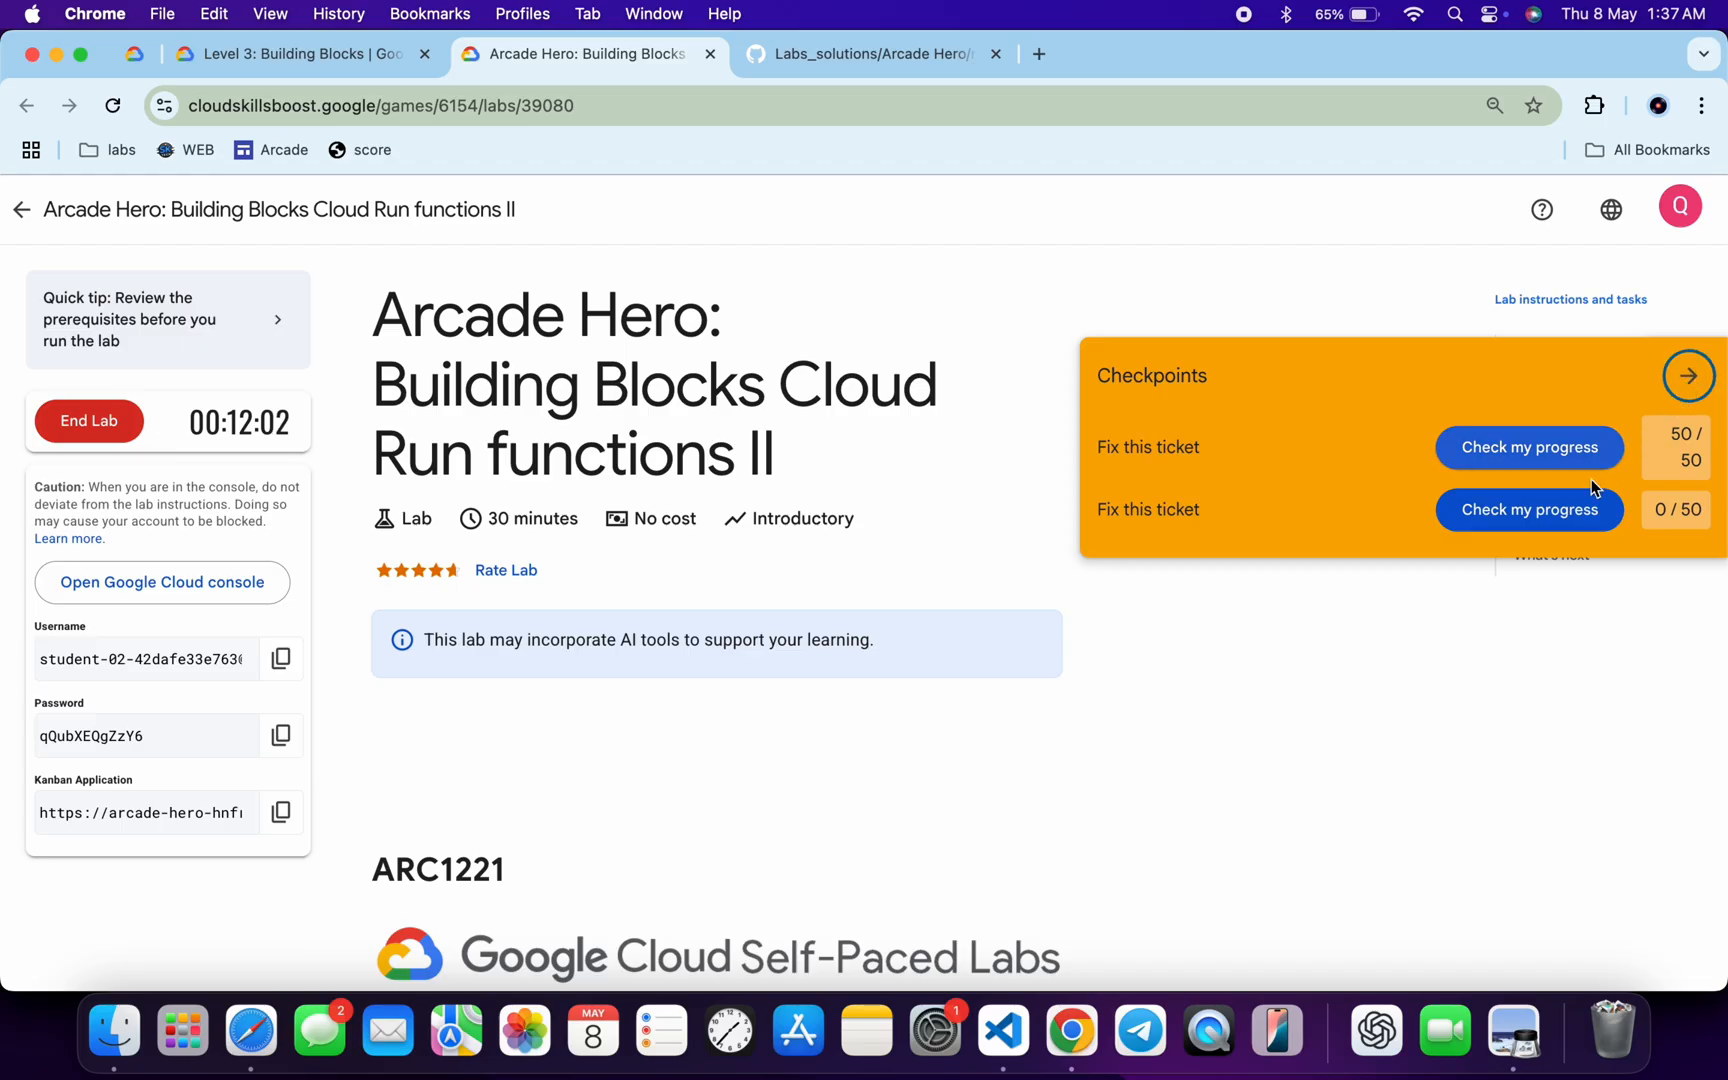
click(1529, 510)
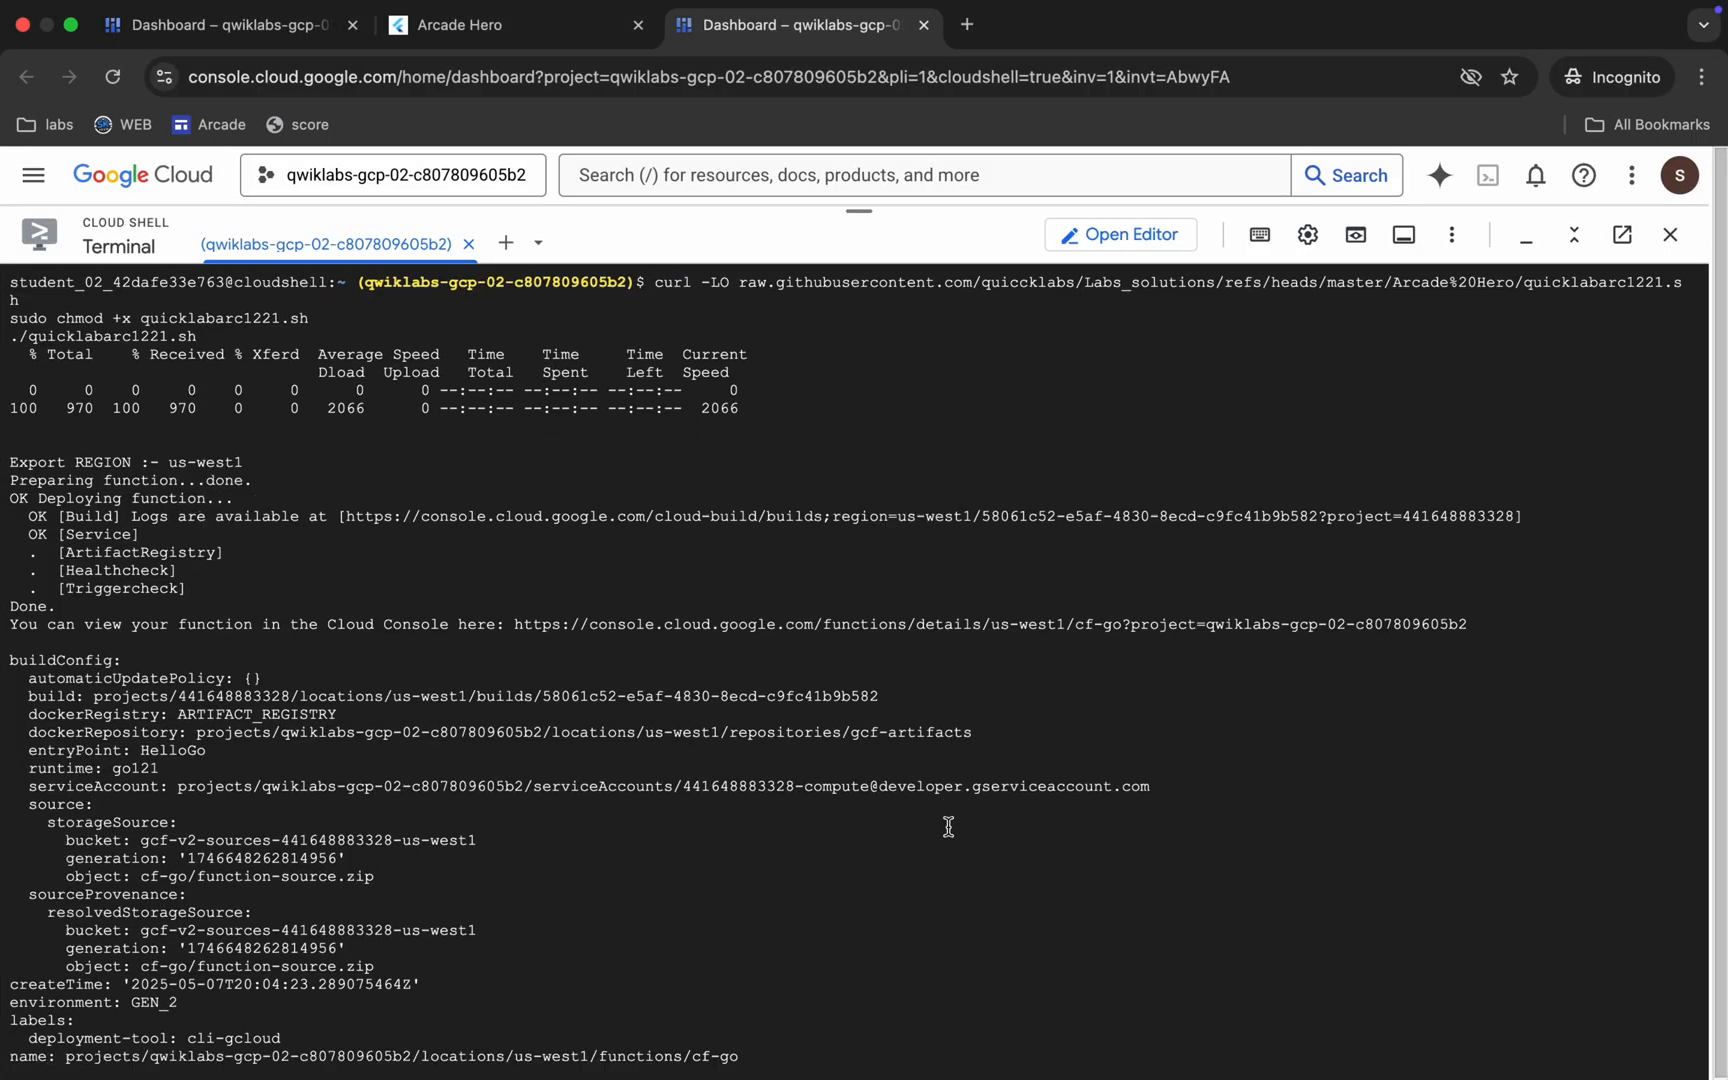
scroll(down, 3)
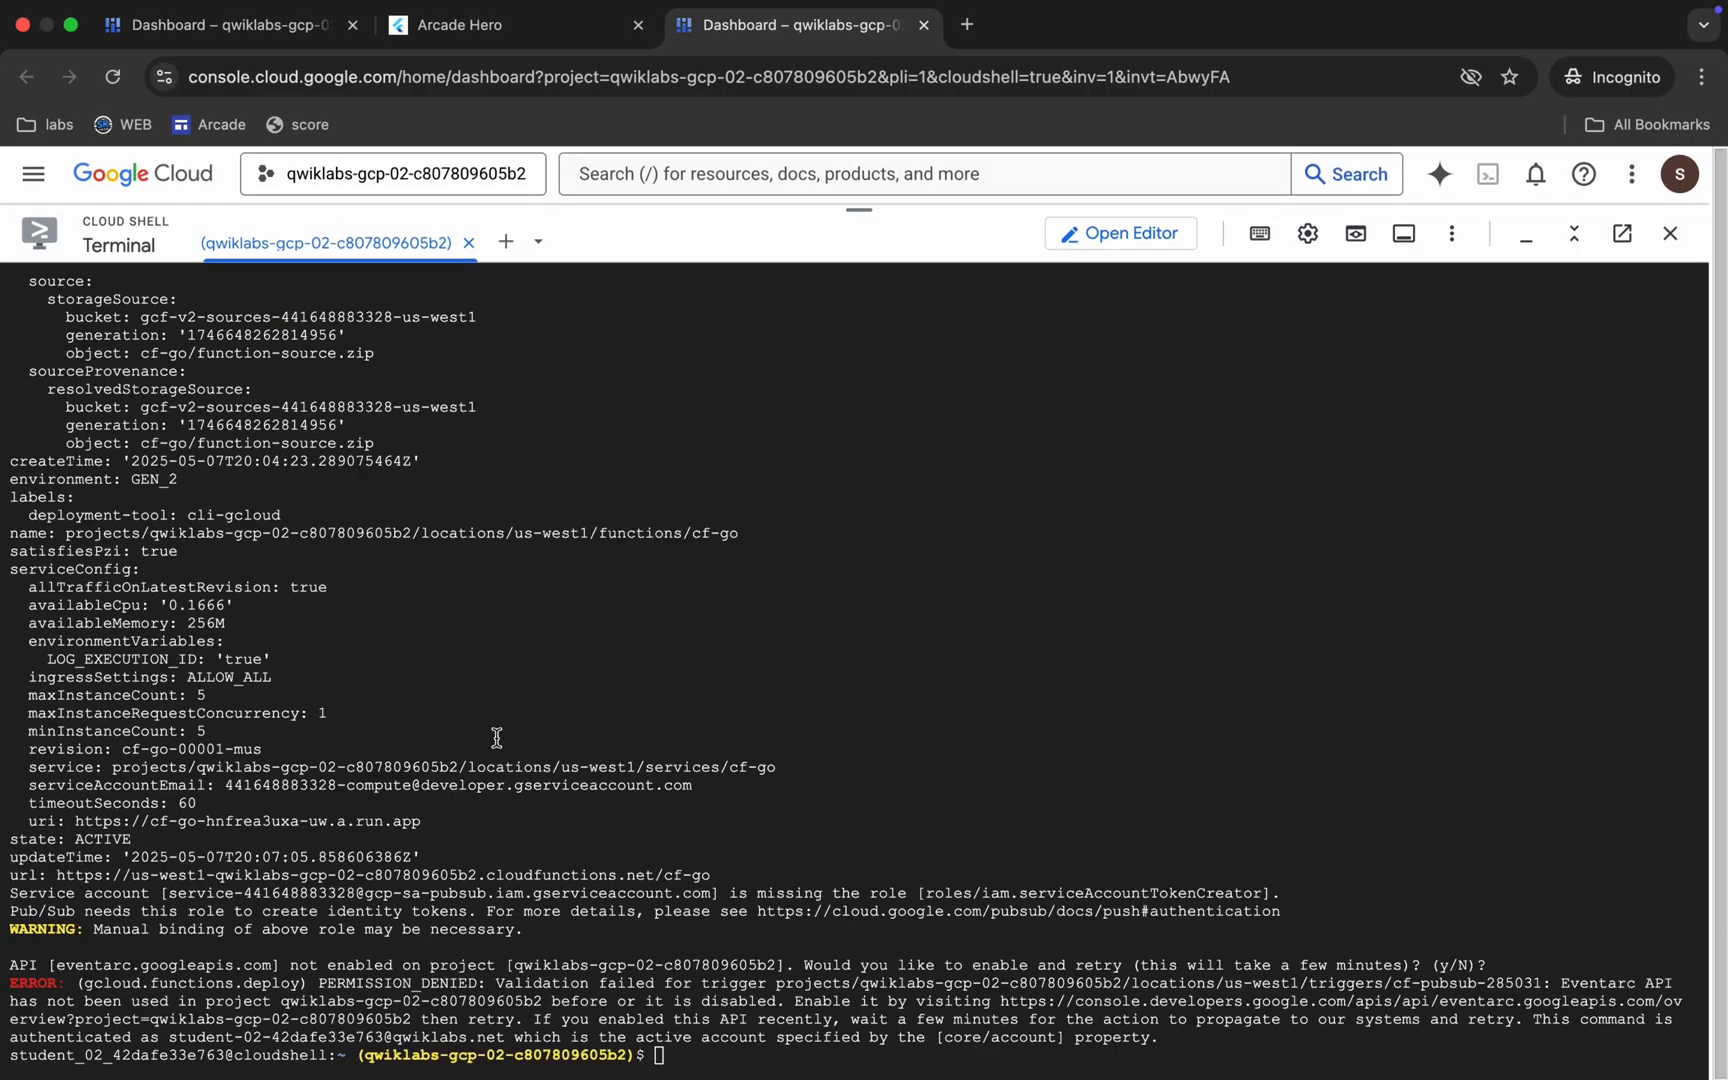